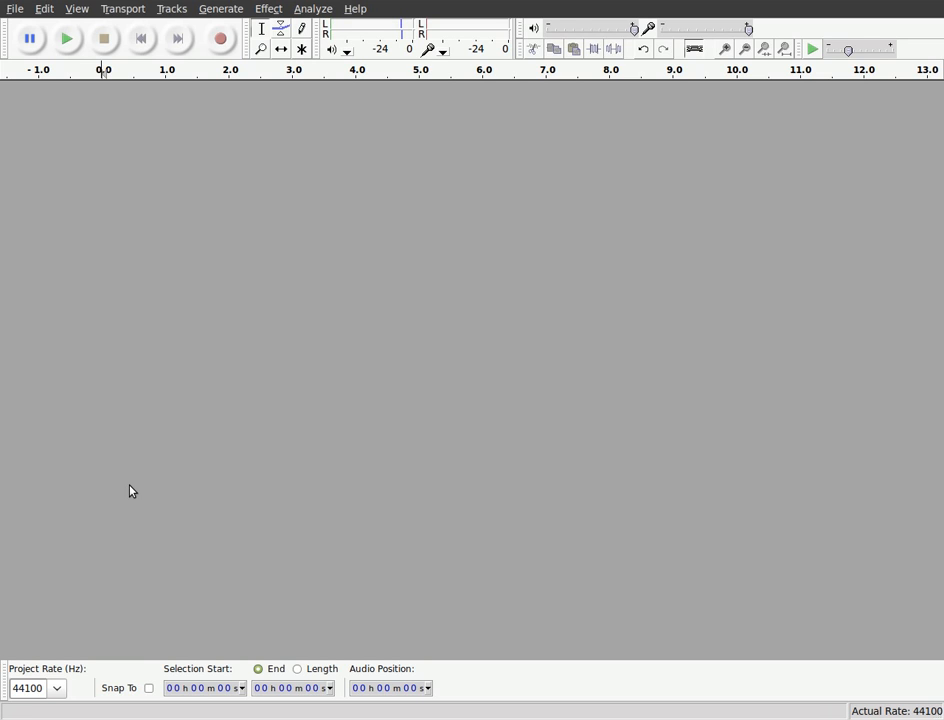
{"action": "mouse_move", "coordinate": [136, 488]}
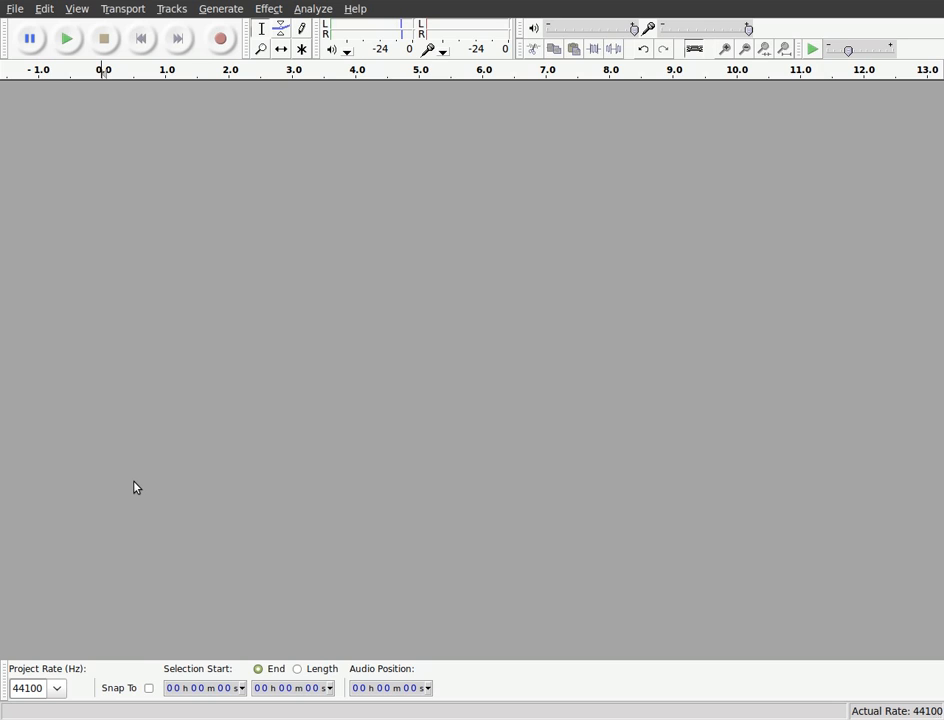
{"action": "mouse_move", "coordinate": [208, 272]}
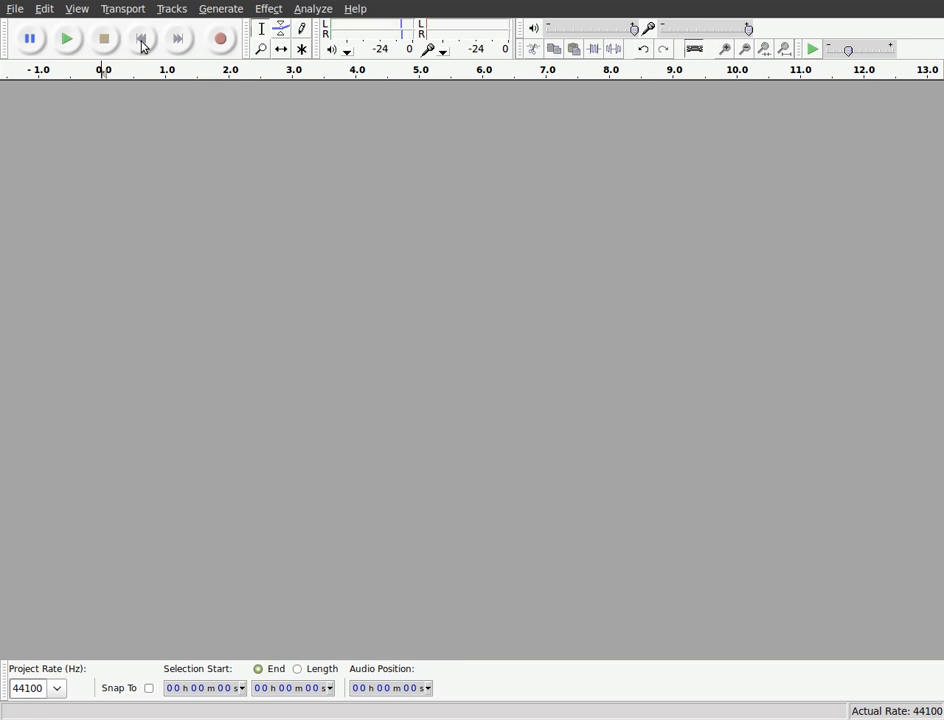
Check the audio host in Preferences, keep ALSA, and leave without saving changes
{"action": "left_click", "coordinate": [44, 8]}
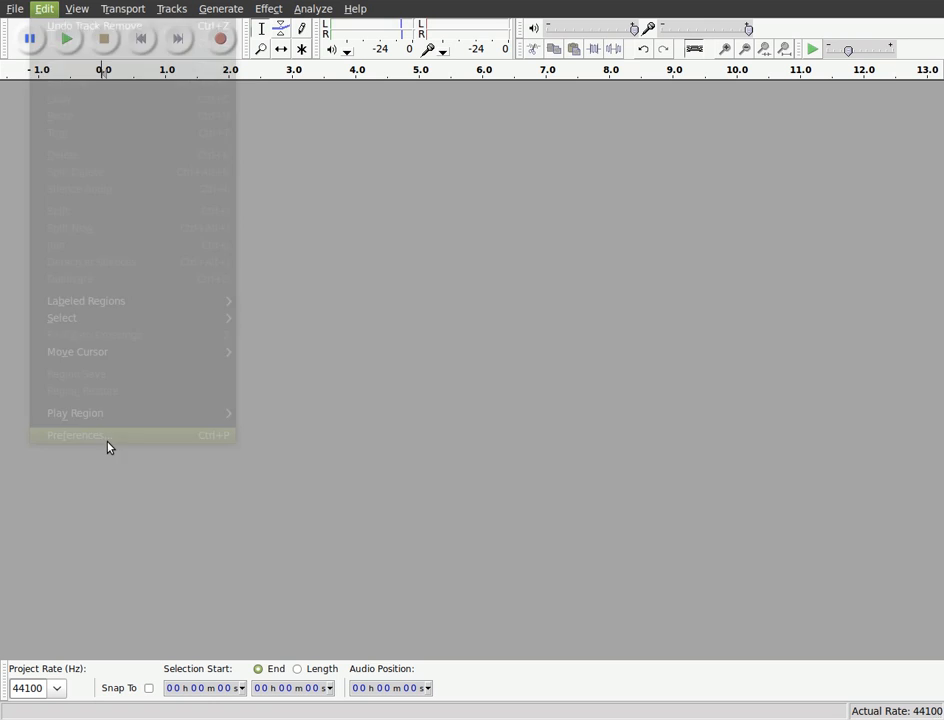
{"action": "left_click", "coordinate": [74, 434]}
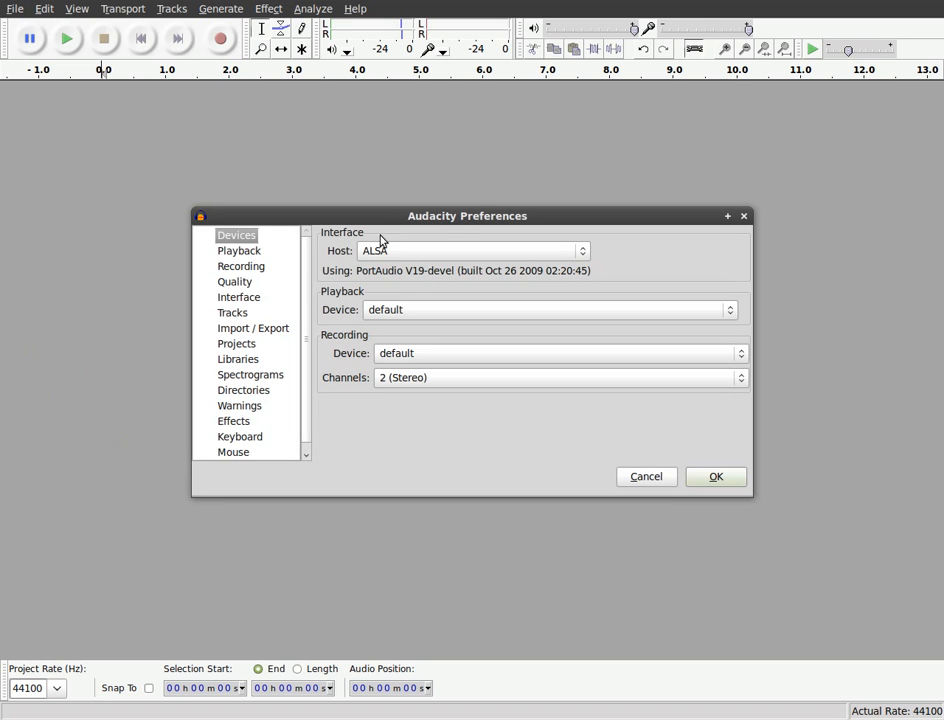
{"action": "left_click", "coordinate": [470, 250]}
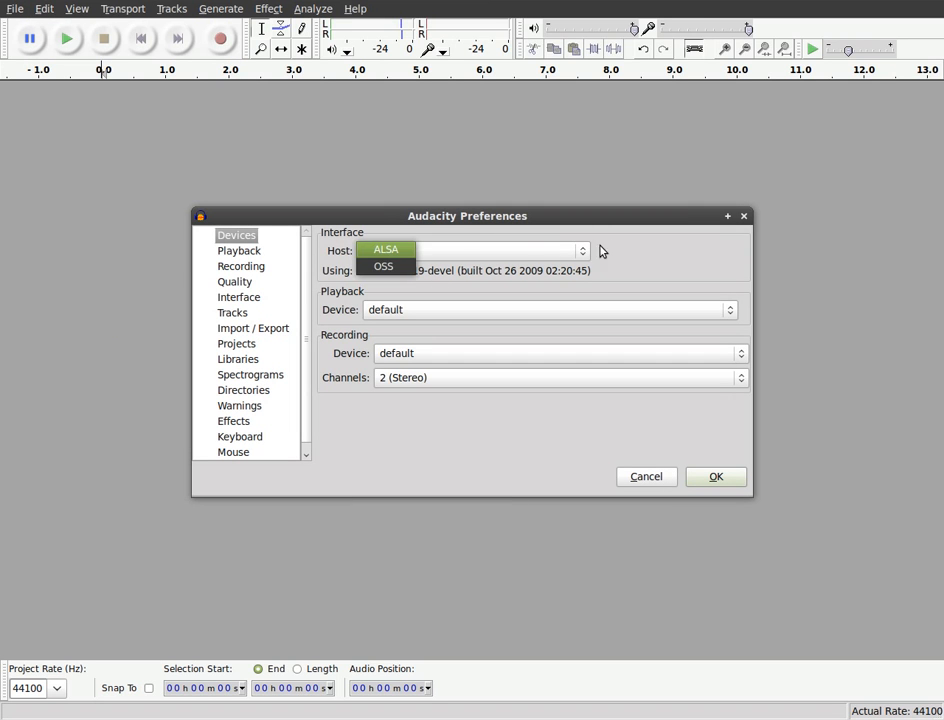
{"action": "left_click", "coordinate": [386, 248]}
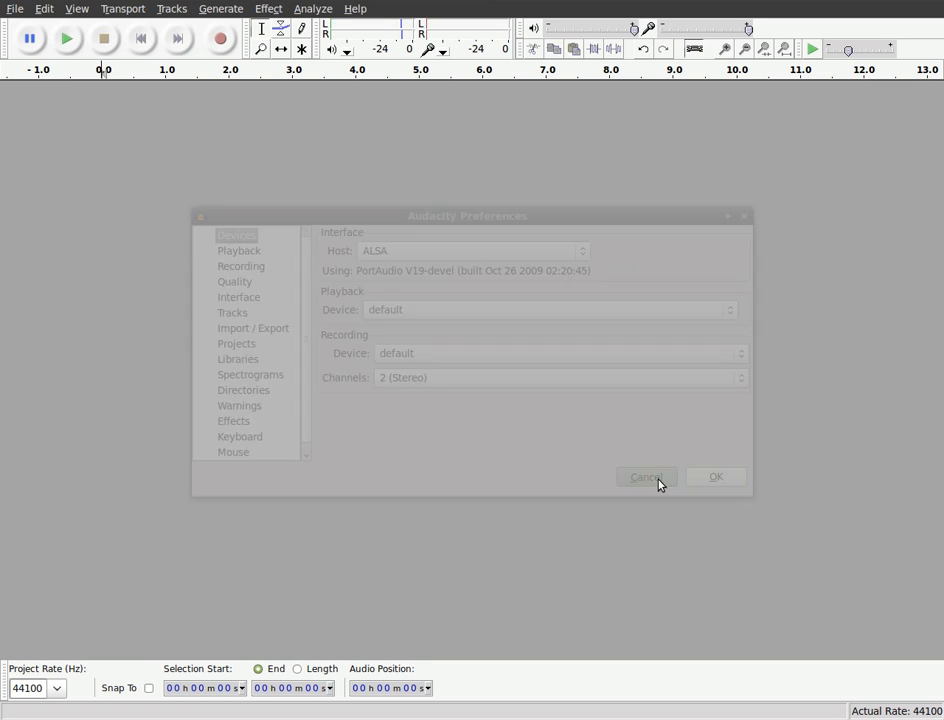
{"action": "left_click", "coordinate": [644, 476]}
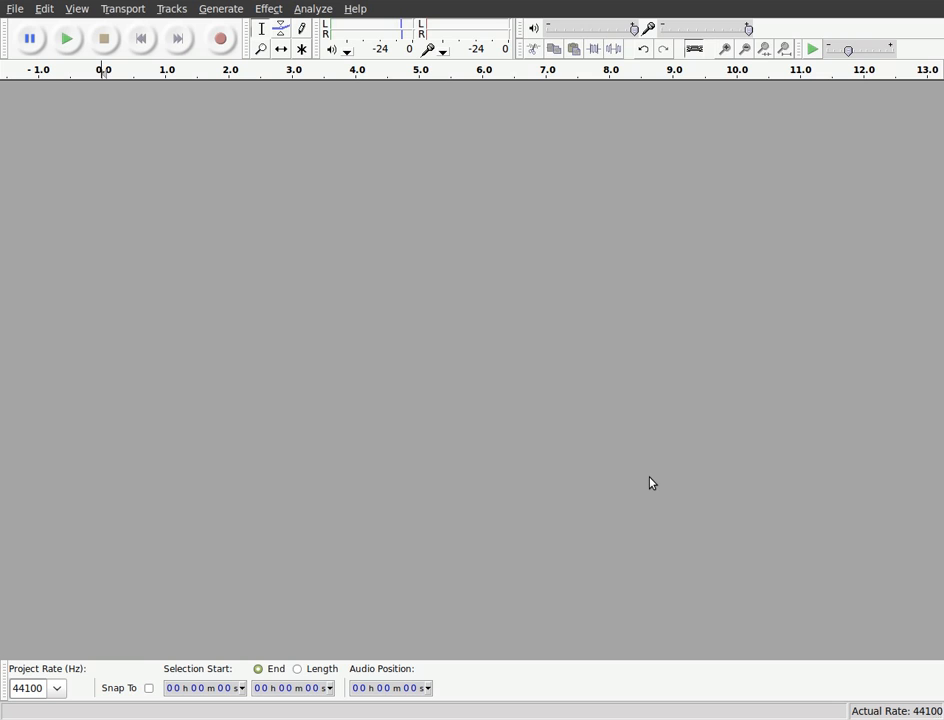
{"action": "mouse_move", "coordinate": [640, 480]}
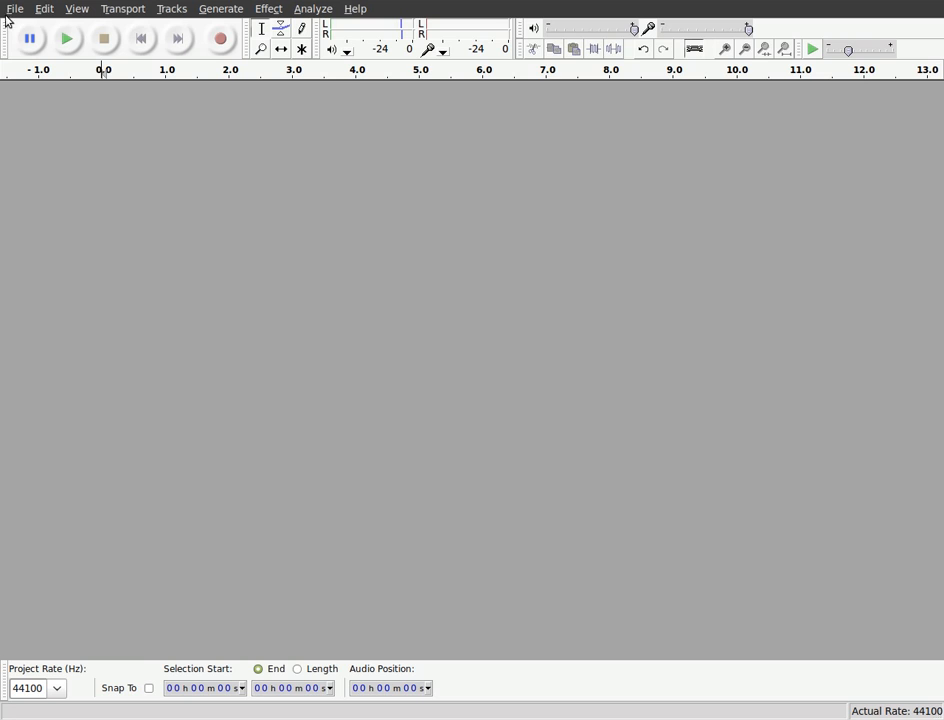
{"action": "mouse_move", "coordinate": [350, 264]}
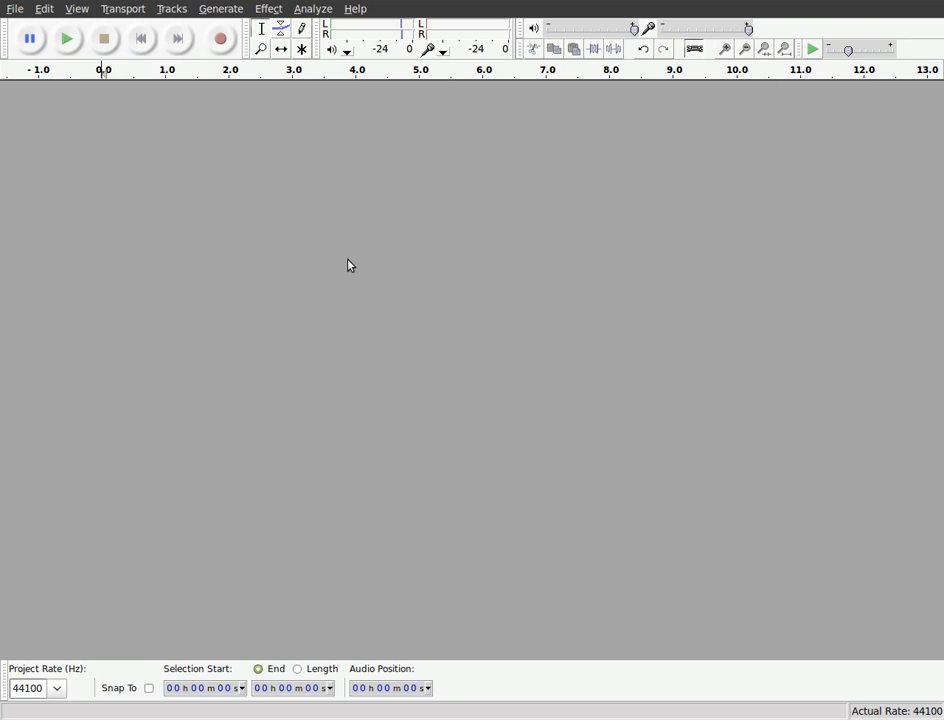
{"action": "mouse_move", "coordinate": [348, 278]}
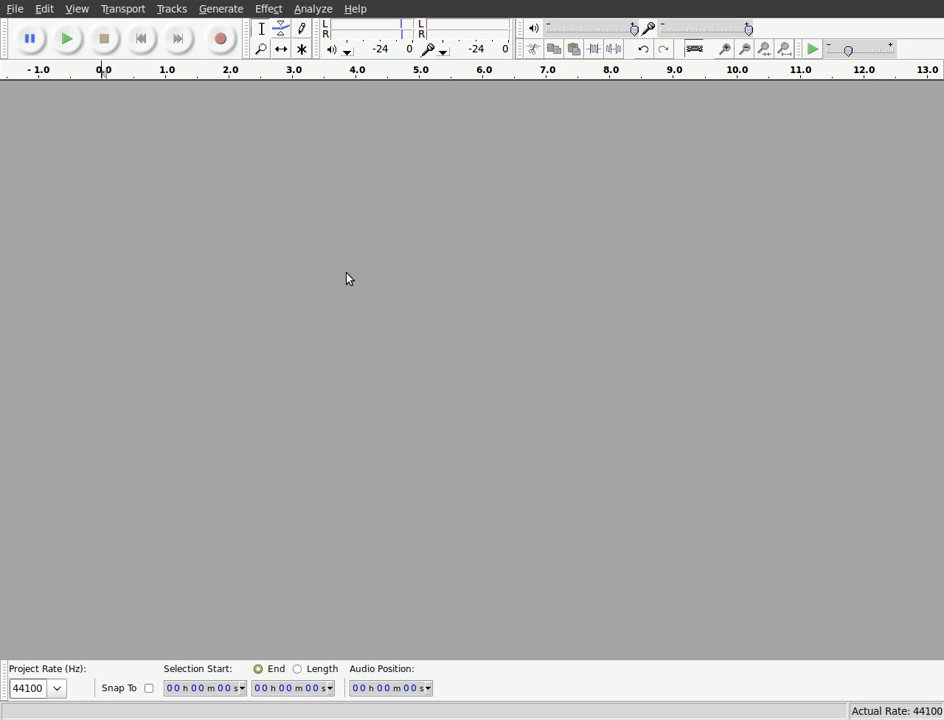
{"action": "mouse_move", "coordinate": [344, 276]}
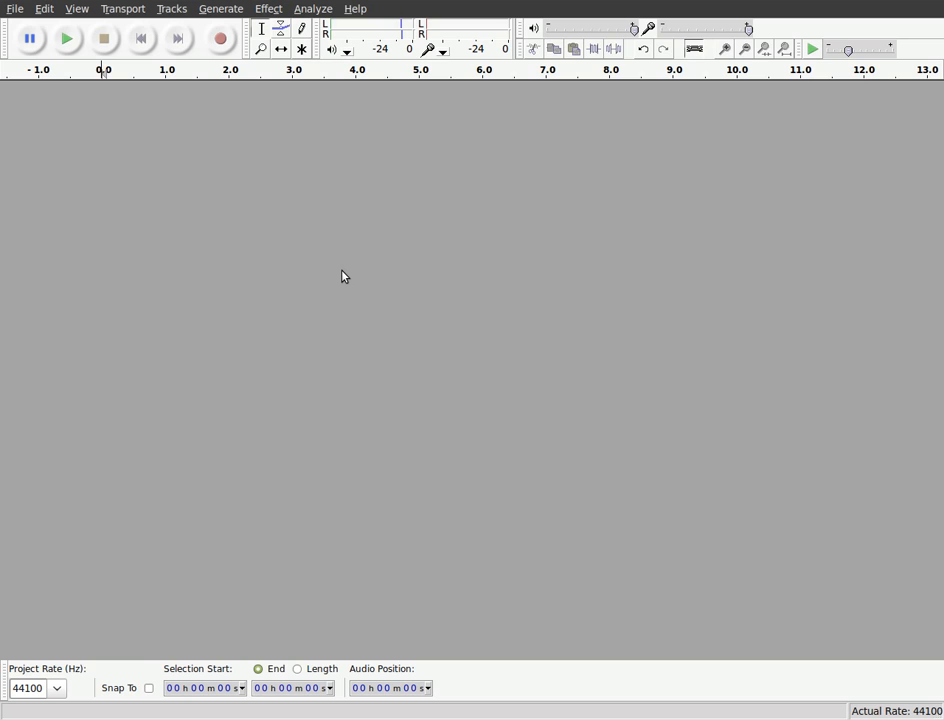
{"action": "mouse_move", "coordinate": [348, 268]}
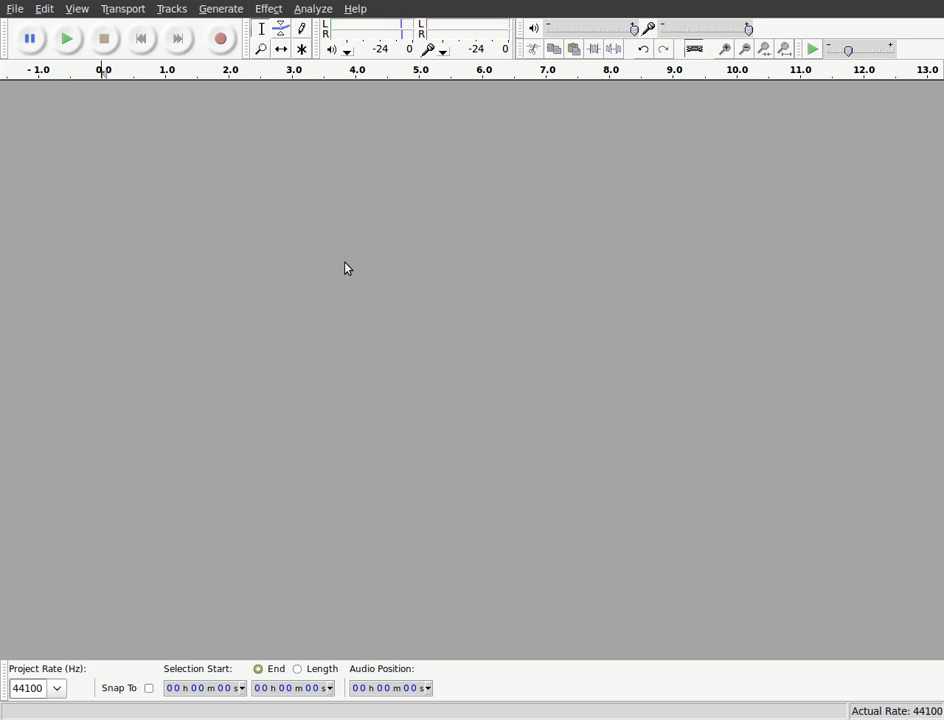
Import Blue Scorpion.mp3 from Downloads as a 48000 Hz stereo track
{"action": "left_click", "coordinate": [16, 8]}
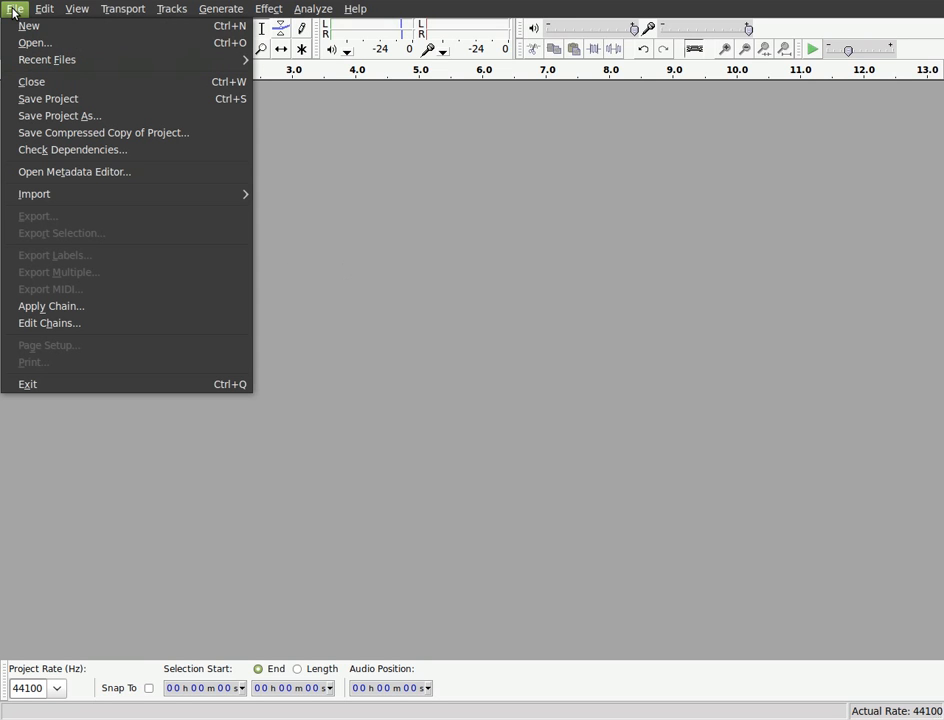
{"action": "mouse_move", "coordinate": [34, 194]}
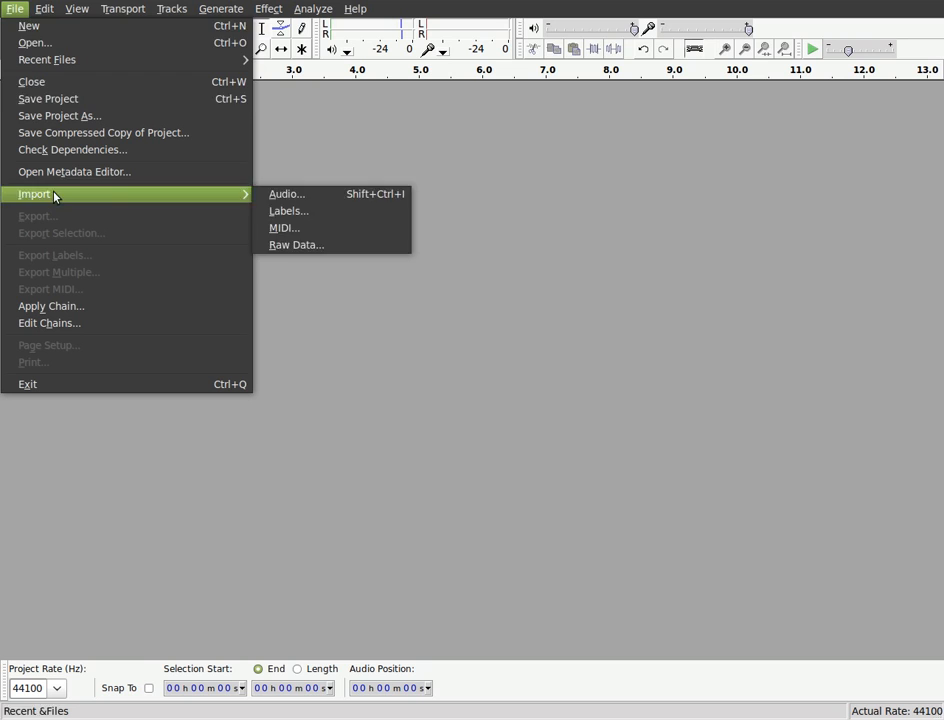
{"action": "mouse_move", "coordinate": [36, 42]}
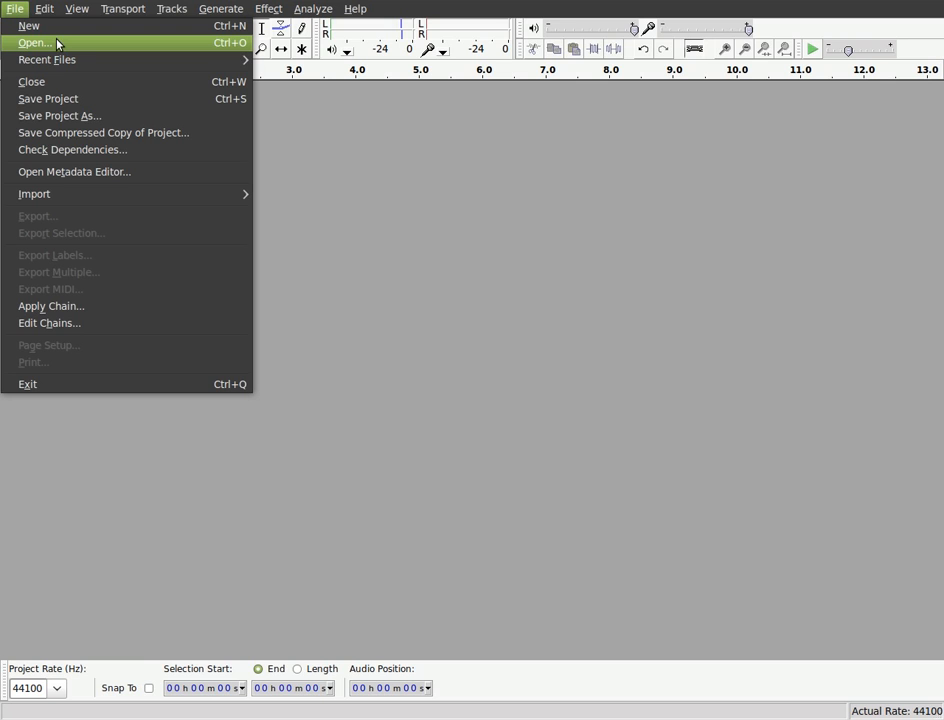
{"action": "mouse_move", "coordinate": [34, 194]}
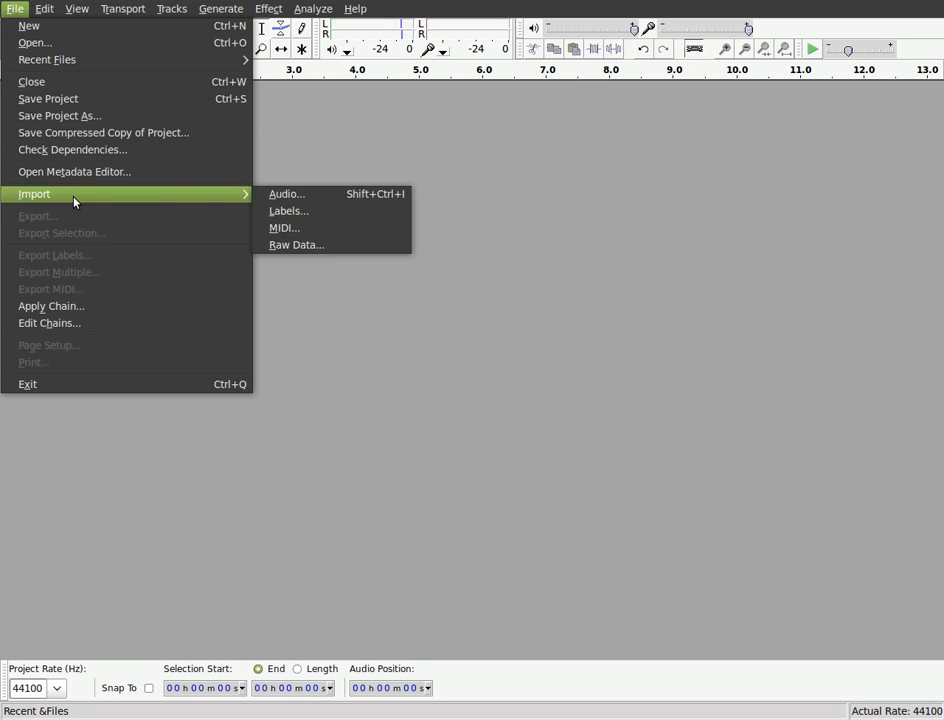
{"action": "mouse_move", "coordinate": [288, 210]}
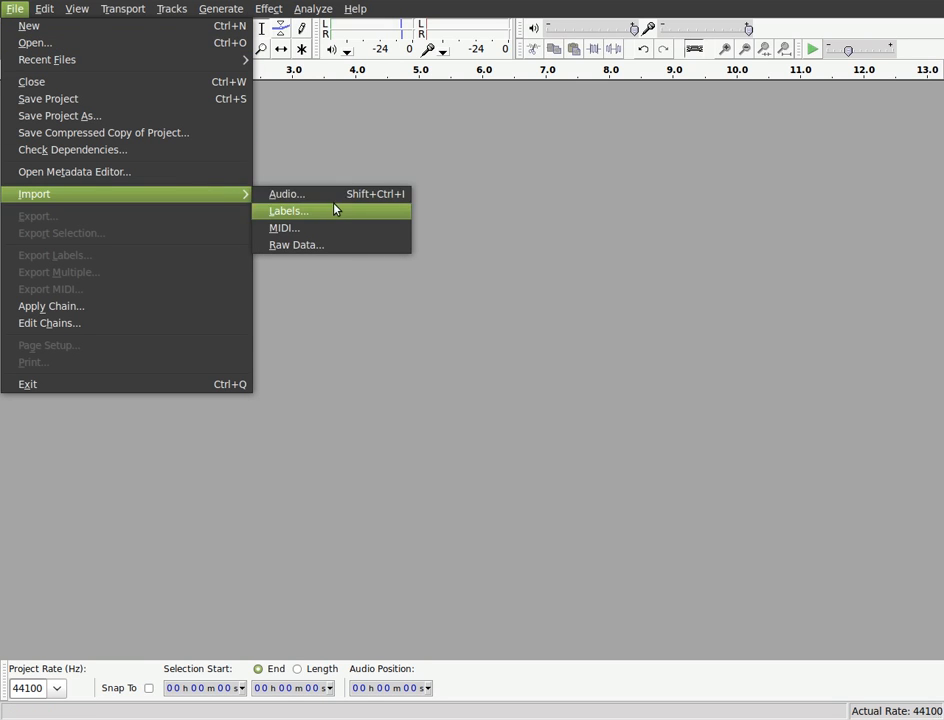
{"action": "left_click", "coordinate": [286, 194]}
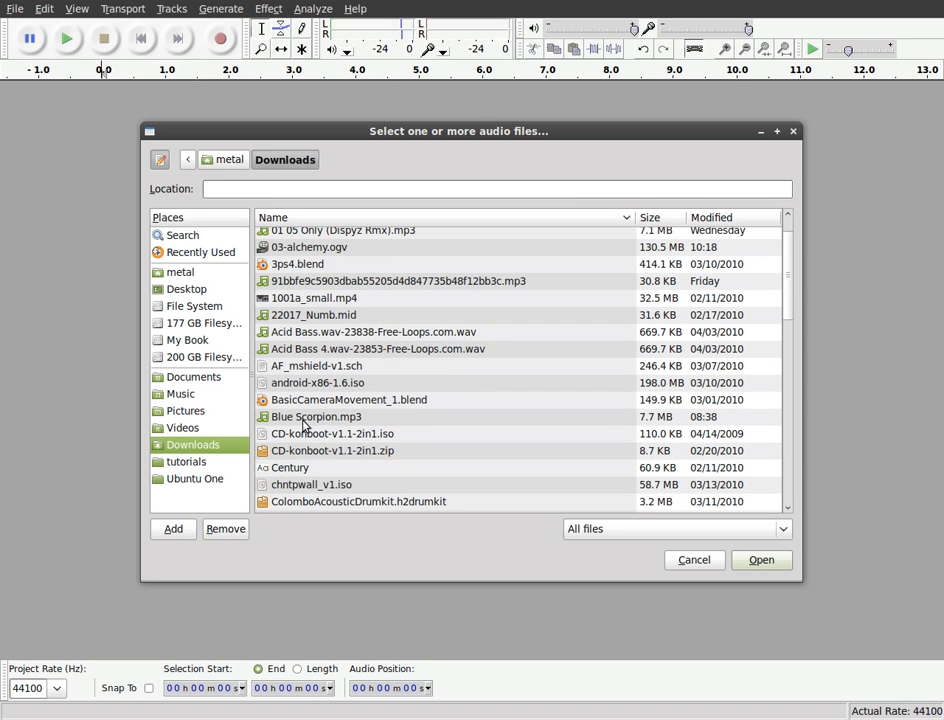
{"action": "mouse_move", "coordinate": [300, 420]}
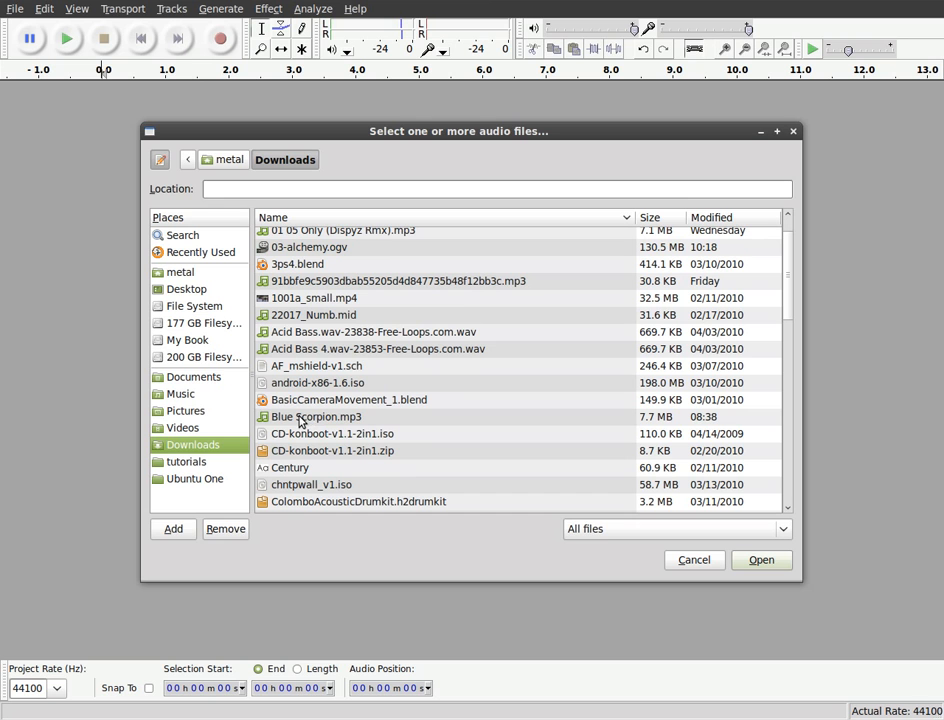
{"action": "left_click", "coordinate": [760, 560]}
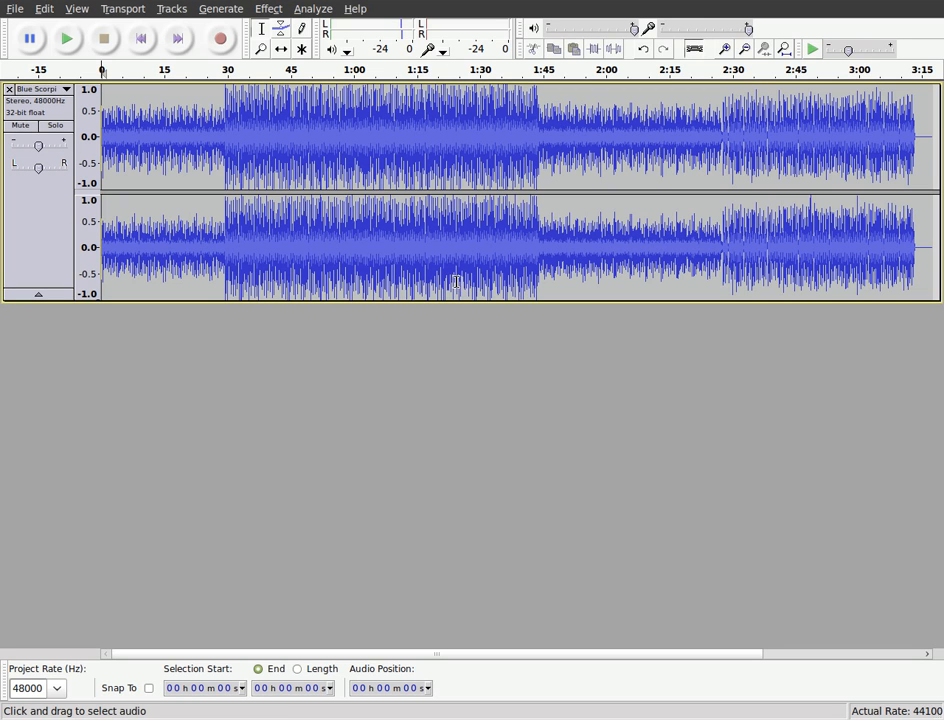
{"action": "mouse_move", "coordinate": [452, 280]}
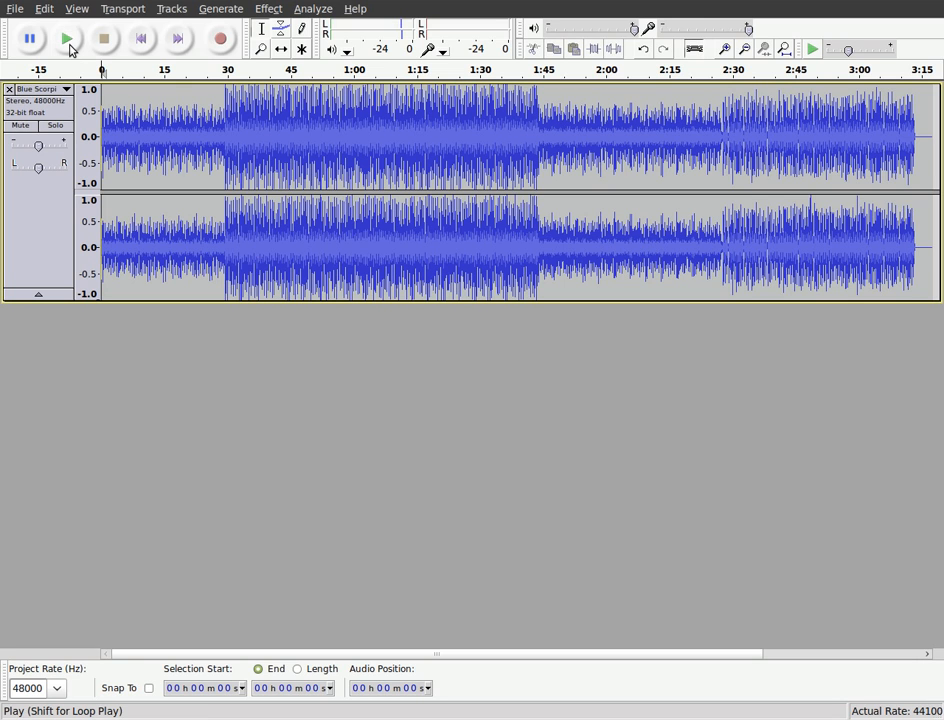
Play the song, mark the loud entry near 28 s, and cut out the quiet intro before it
{"action": "left_click", "coordinate": [66, 38]}
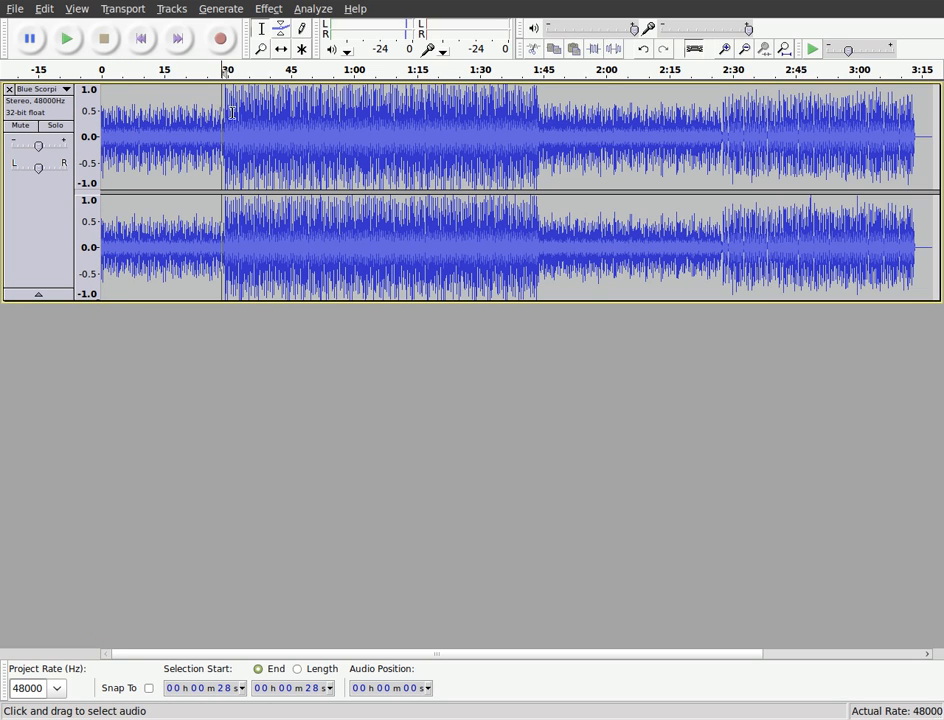
{"action": "left_click", "coordinate": [66, 38]}
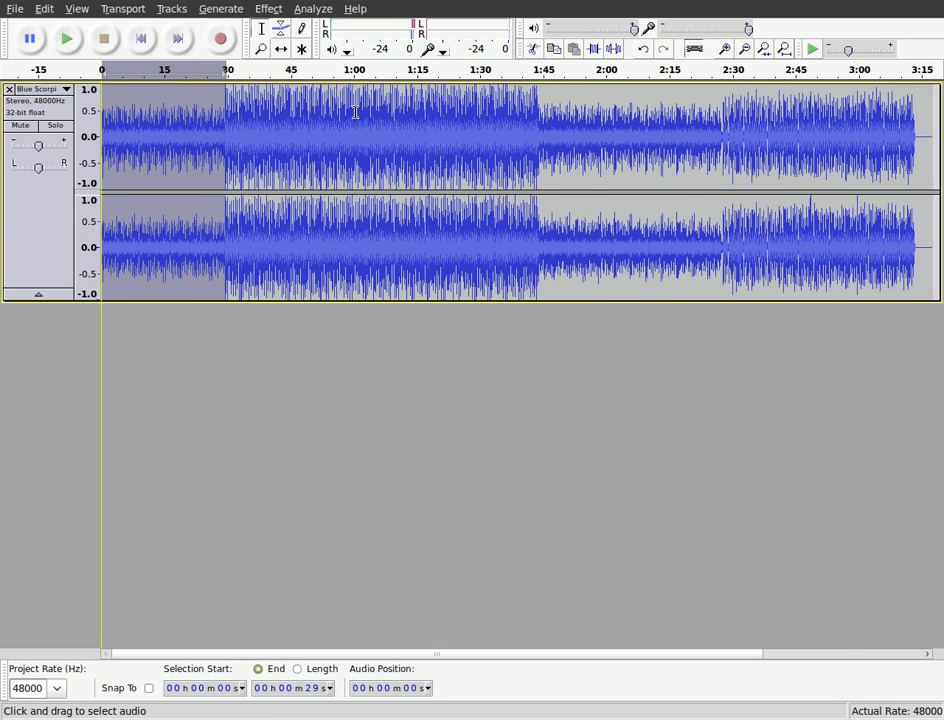
{"action": "left_click", "coordinate": [66, 38]}
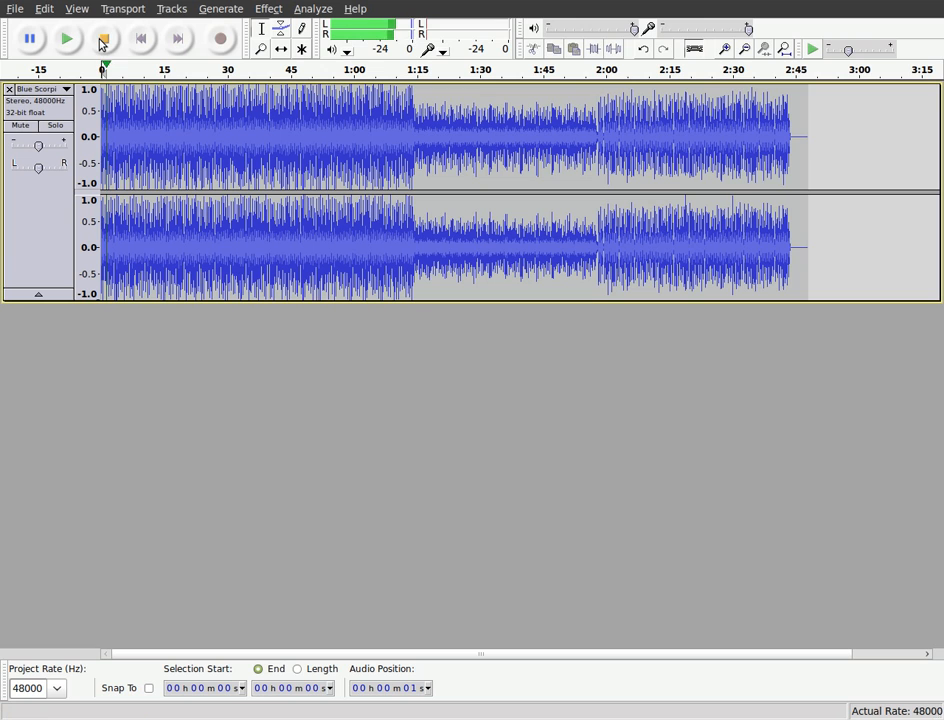
Stop playback, then audition the stretch around 16–17 s and stop again
{"action": "left_click", "coordinate": [282, 150]}
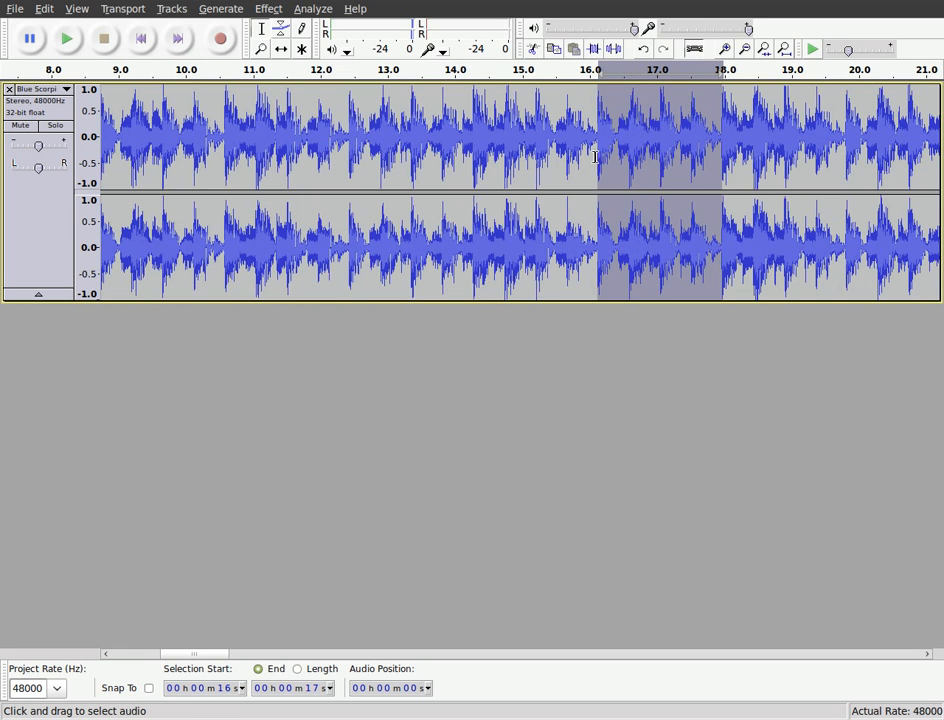
{"action": "mouse_move", "coordinate": [198, 132]}
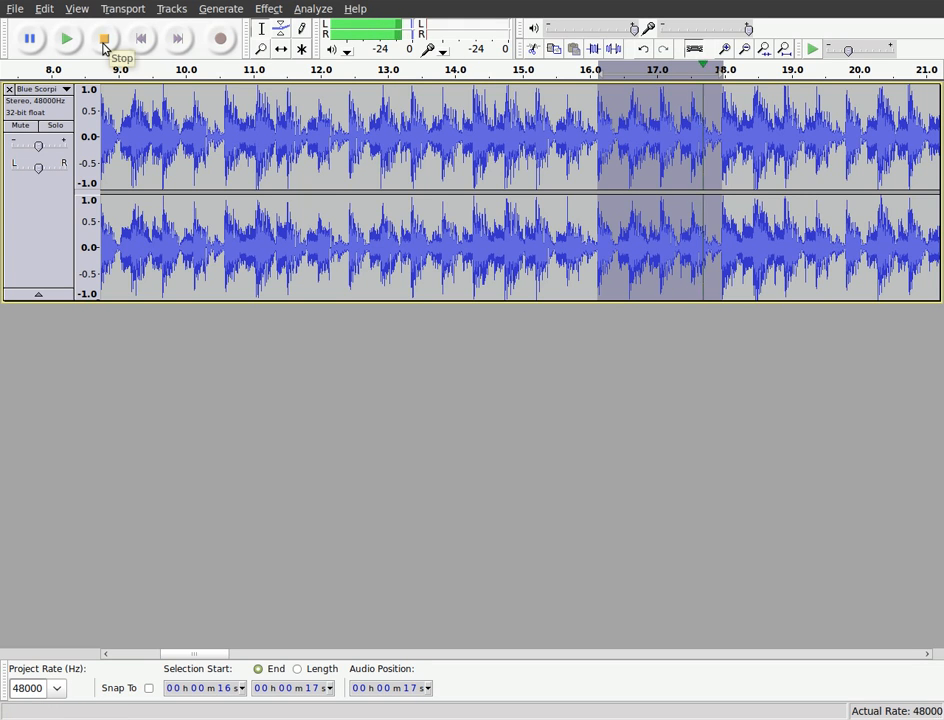
{"action": "left_click", "coordinate": [104, 38]}
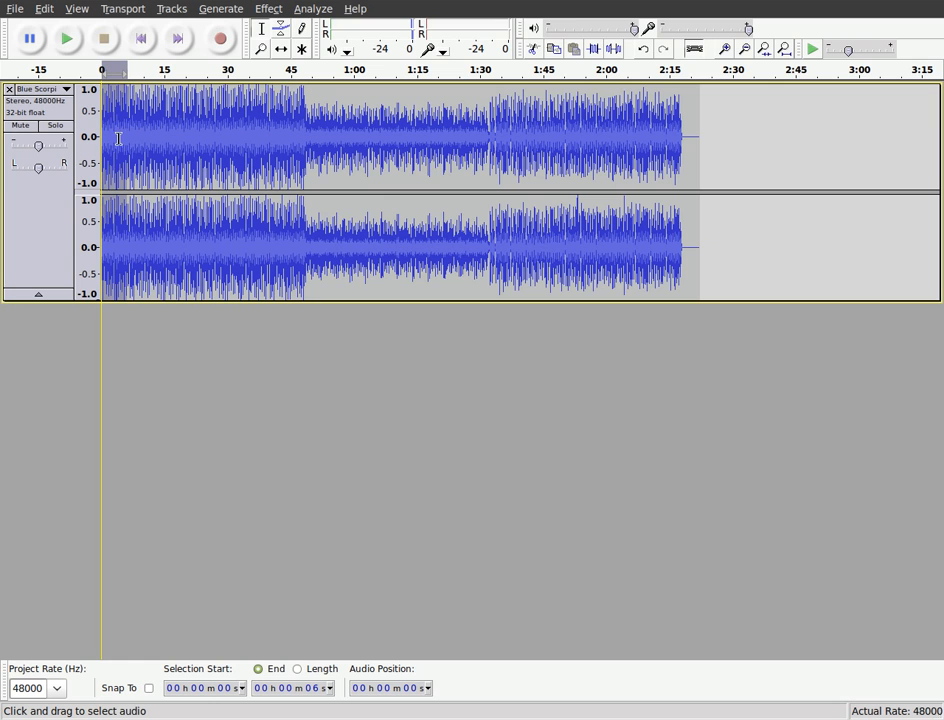
Select the last few seconds before 2:18, play the song from the start and zoom into the fading ending
{"action": "left_click", "coordinate": [268, 8]}
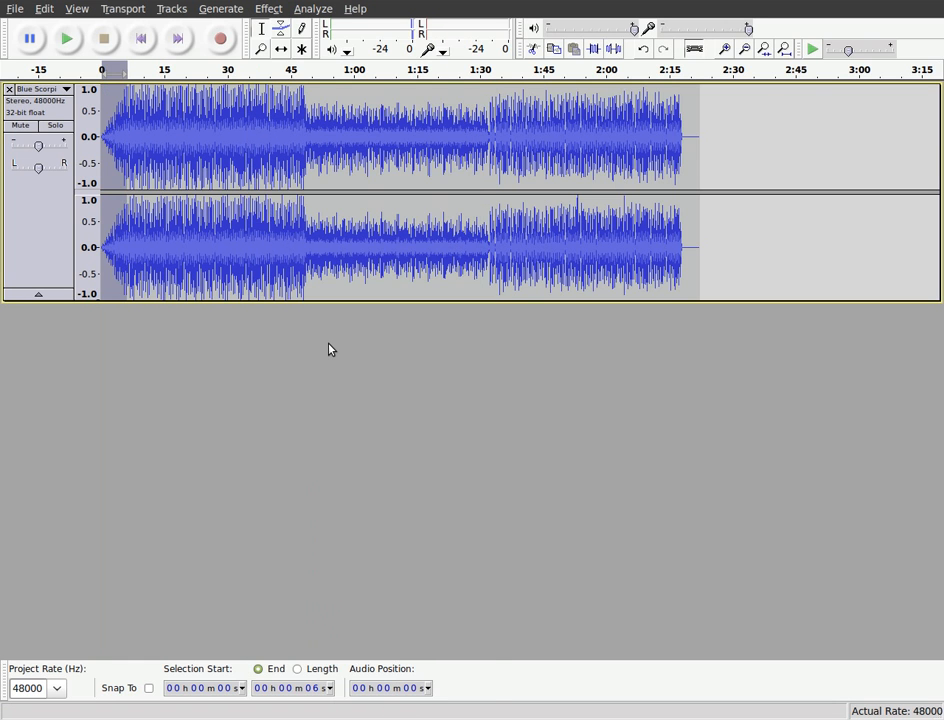
{"action": "mouse_move", "coordinate": [684, 224]}
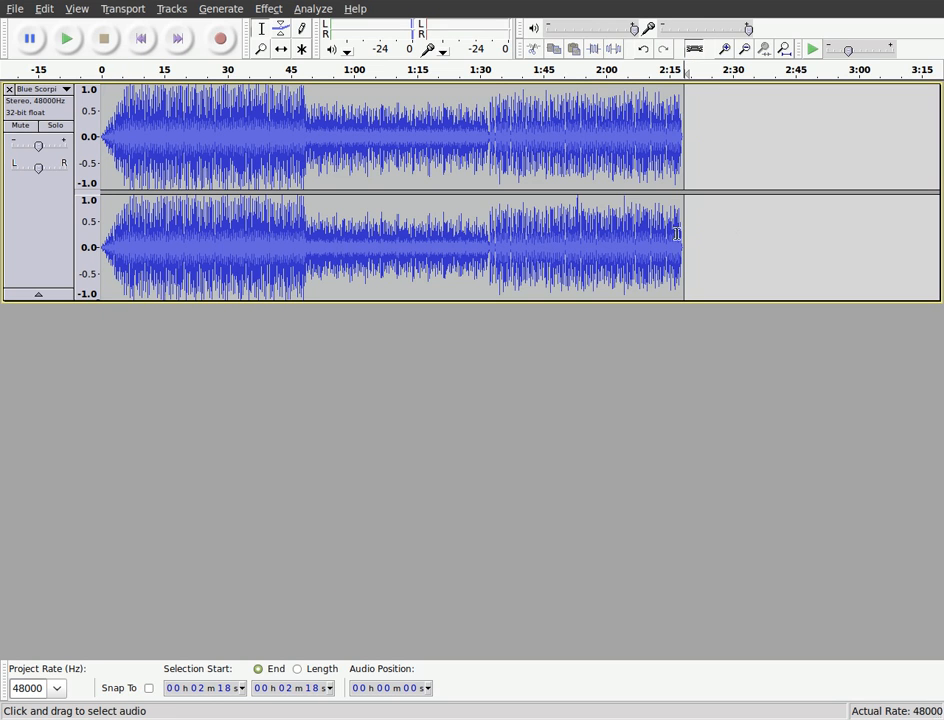
{"action": "left_click_drag", "start_coordinate": [684, 236], "coordinate": [672, 236]}
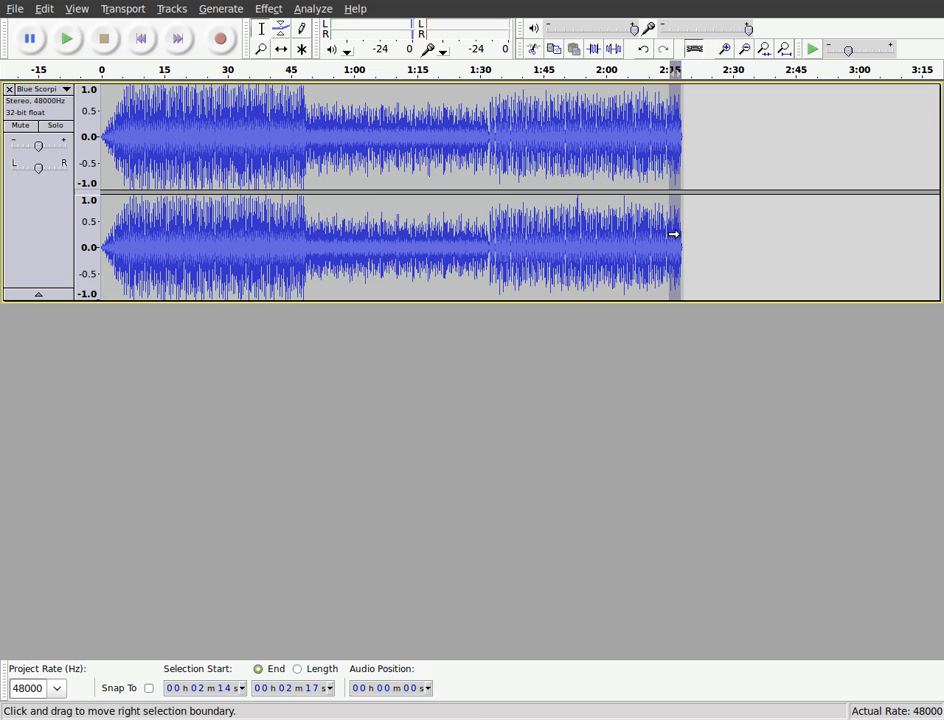
{"action": "left_click", "coordinate": [268, 8]}
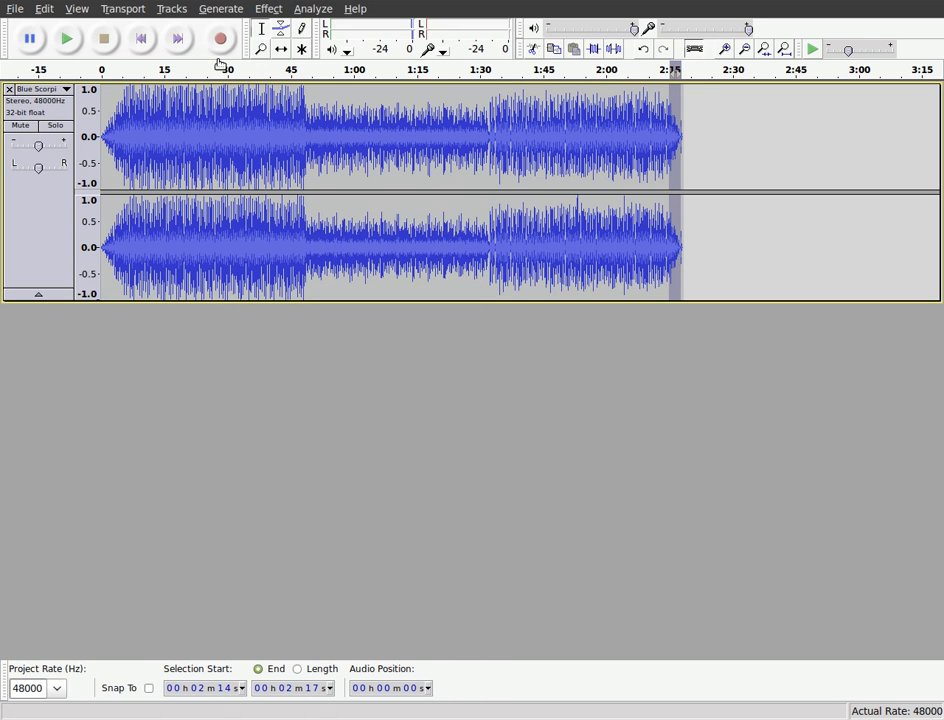
{"action": "mouse_move", "coordinate": [140, 38]}
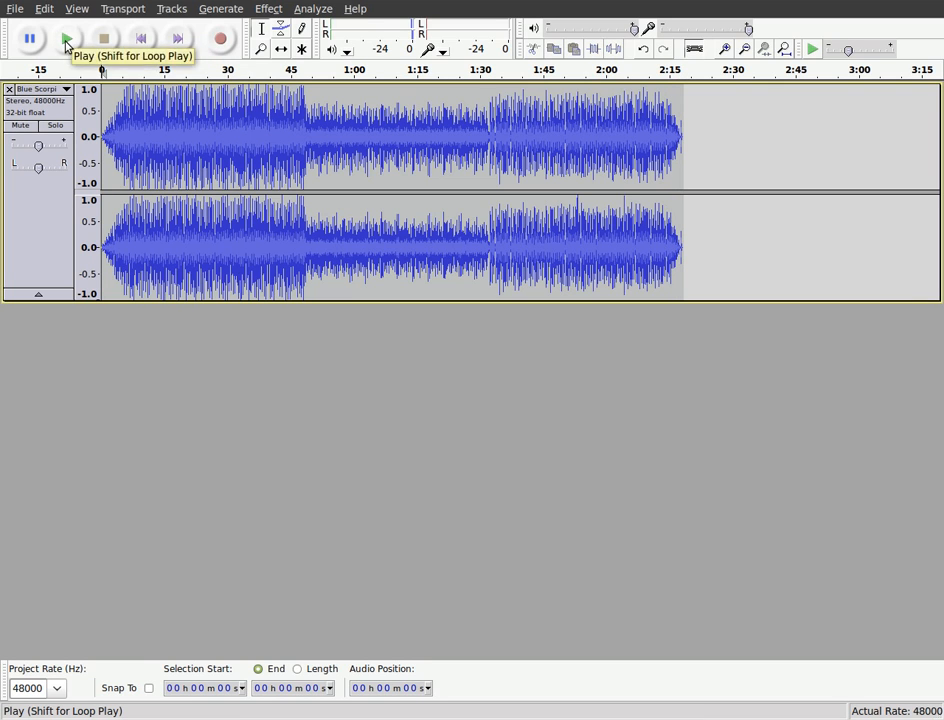
{"action": "left_click", "coordinate": [66, 38]}
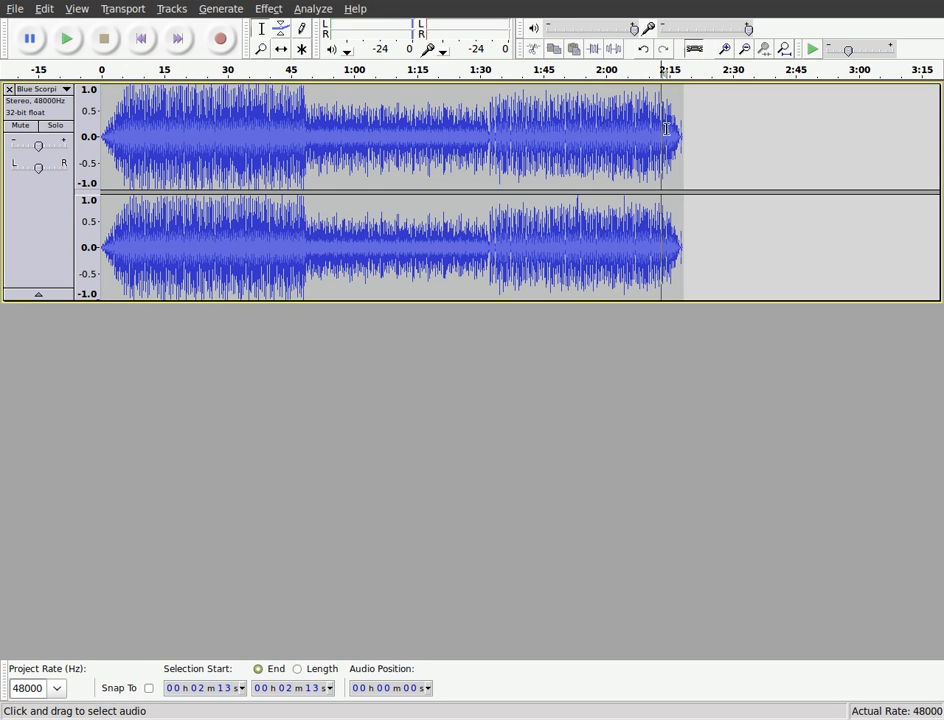
{"action": "left_click", "coordinate": [66, 38]}
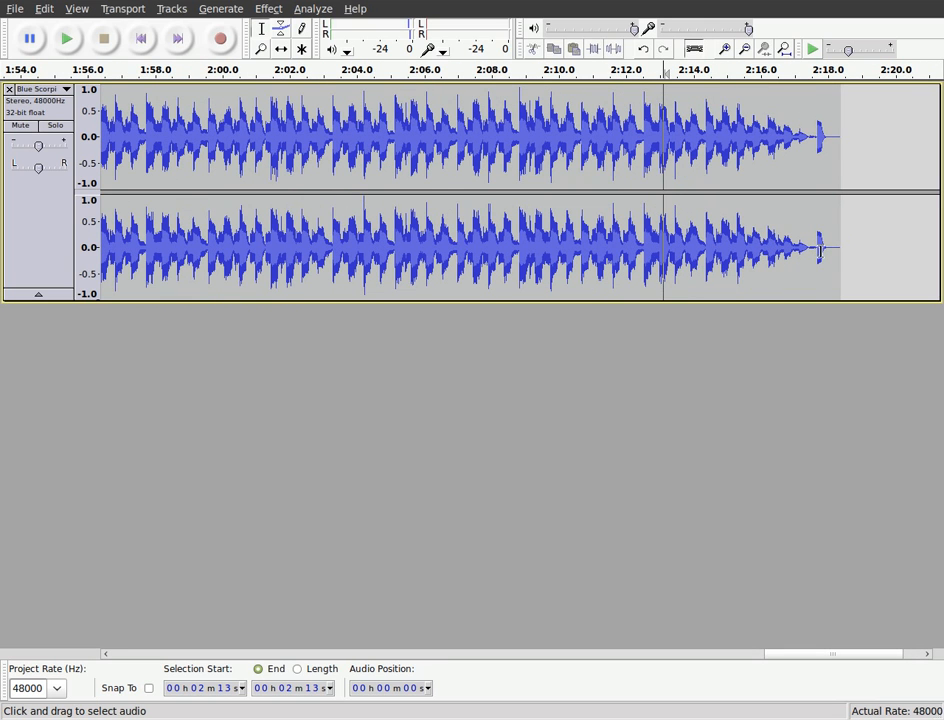
Apply Fade Out then Fade In to the 2:04–2:08 passage so it dips to near silence, and play it back
{"action": "left_click_drag", "start_coordinate": [724, 140], "coordinate": [816, 140]}
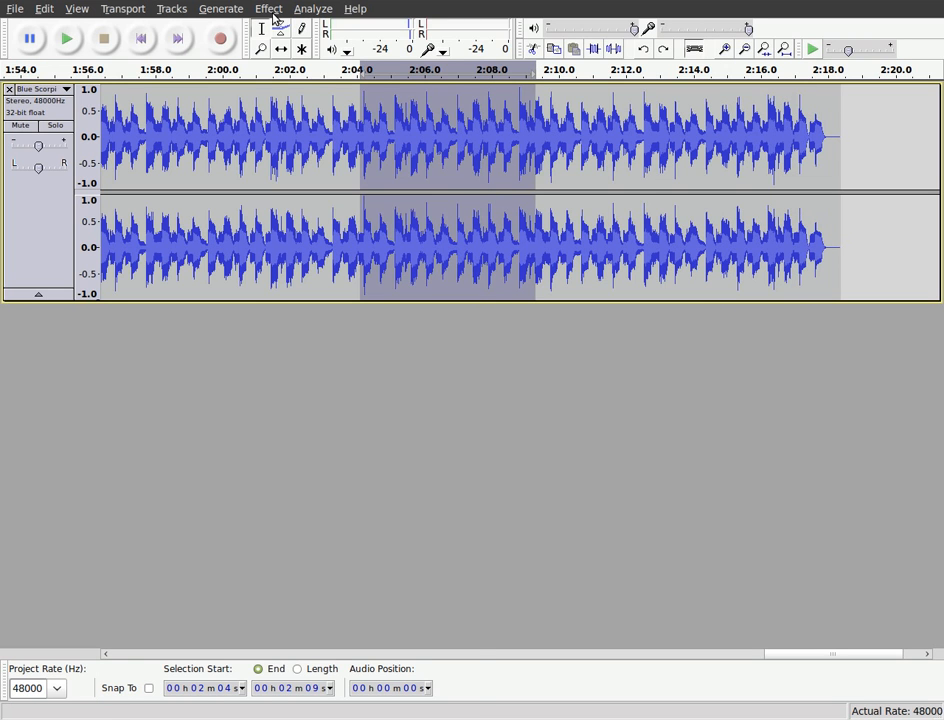
{"action": "left_click", "coordinate": [268, 8]}
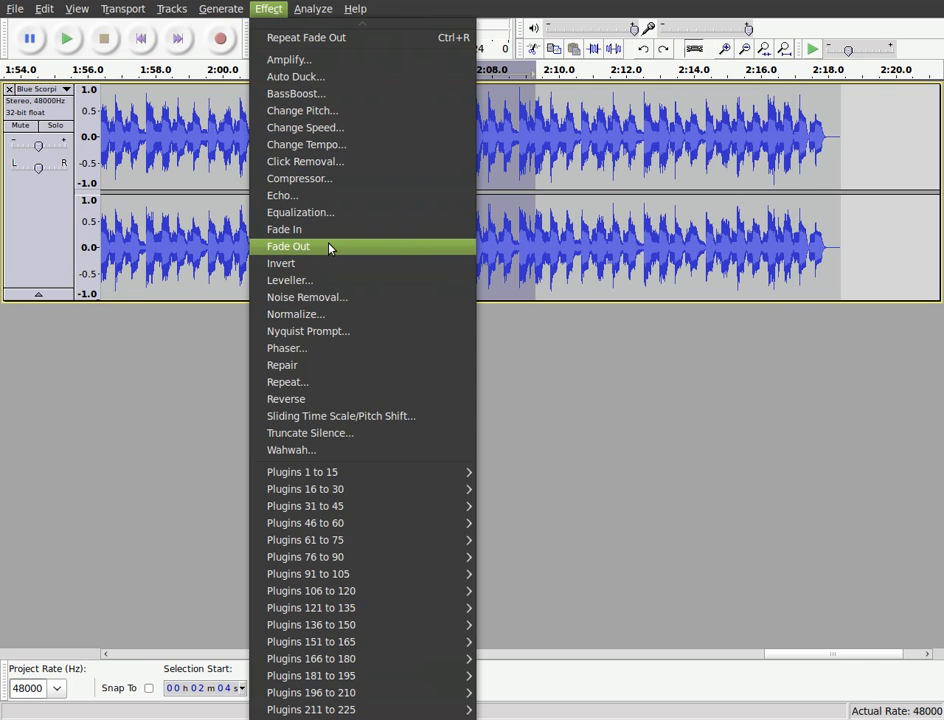
{"action": "left_click", "coordinate": [288, 246]}
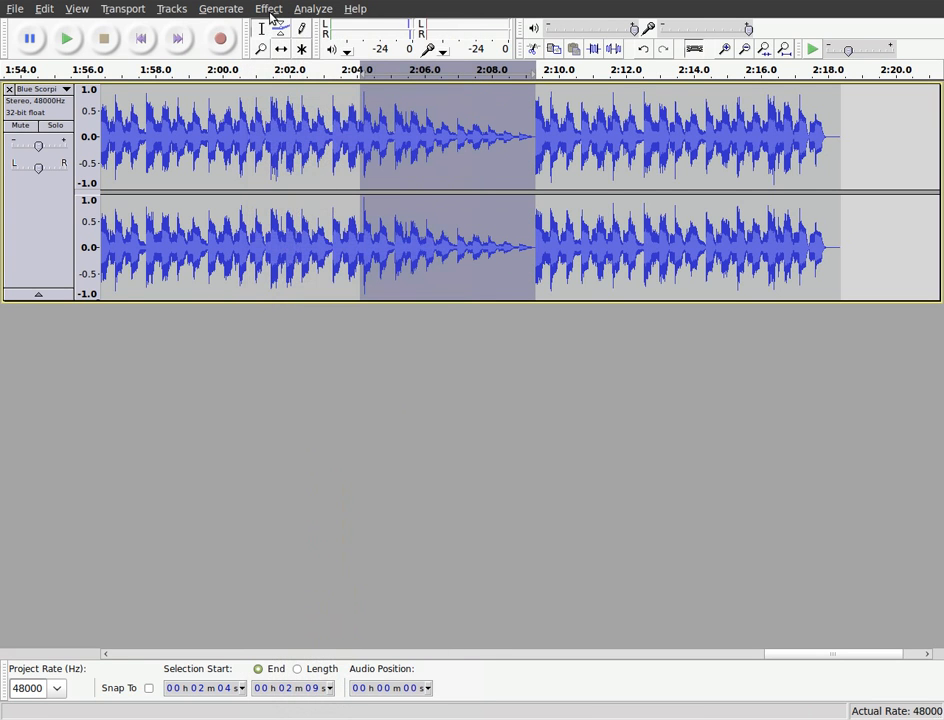
{"action": "left_click", "coordinate": [268, 8]}
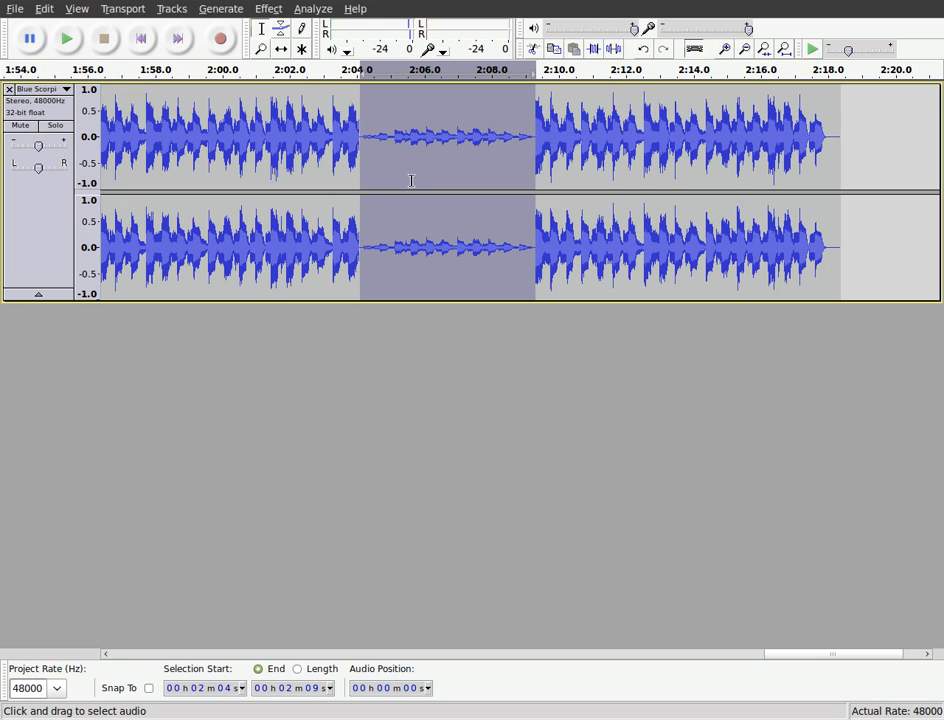
{"action": "left_click", "coordinate": [66, 38]}
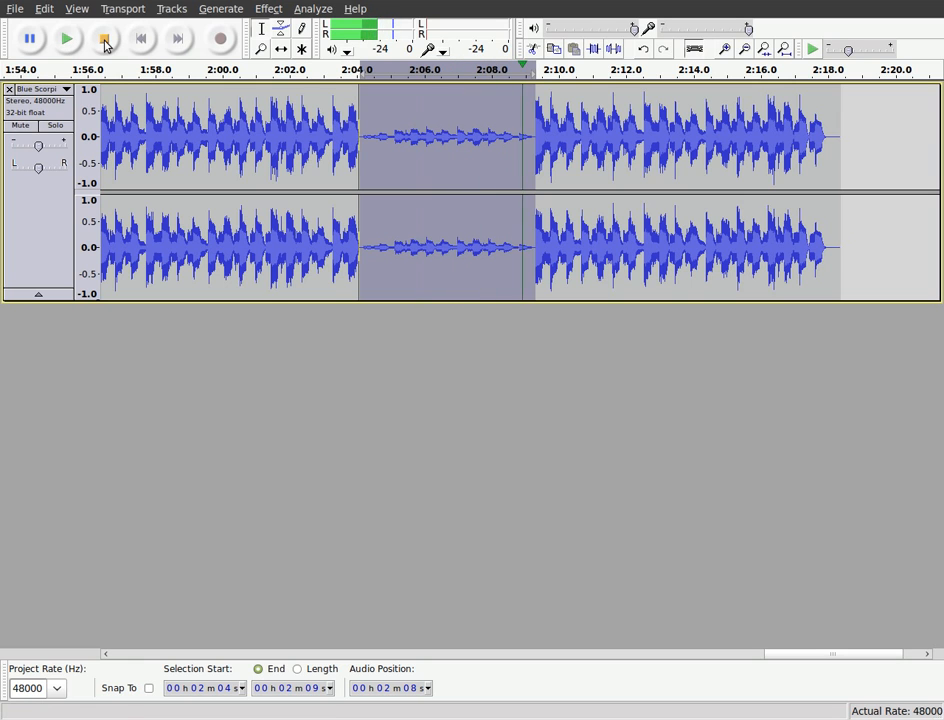
{"action": "left_click", "coordinate": [104, 38]}
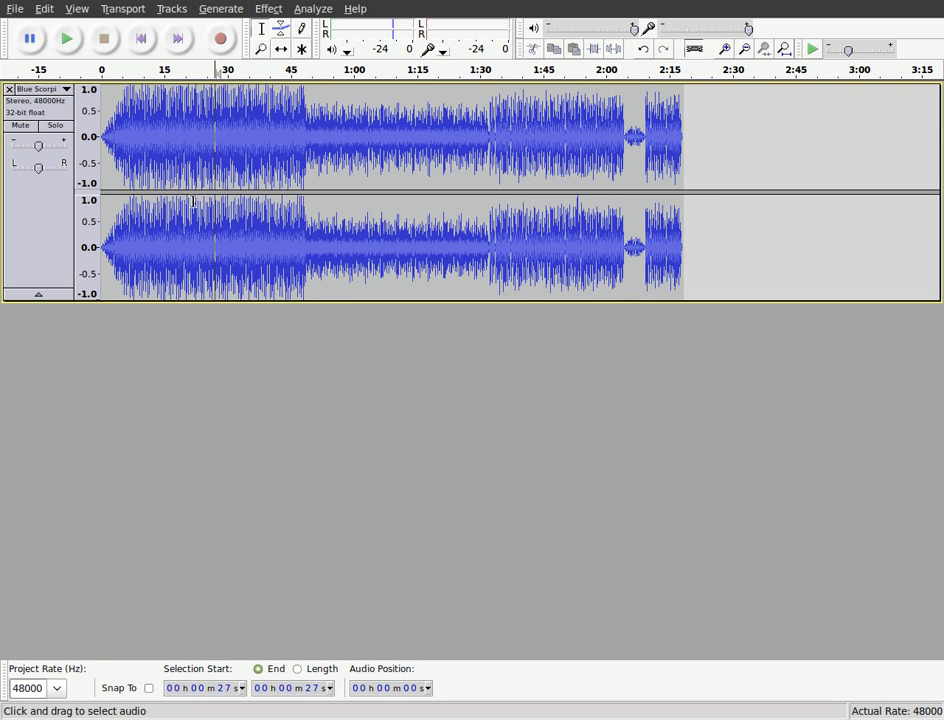
Switch to the Envelope Tool to shape volume dips around 0:45 and 1:35
{"action": "left_click", "coordinate": [282, 28]}
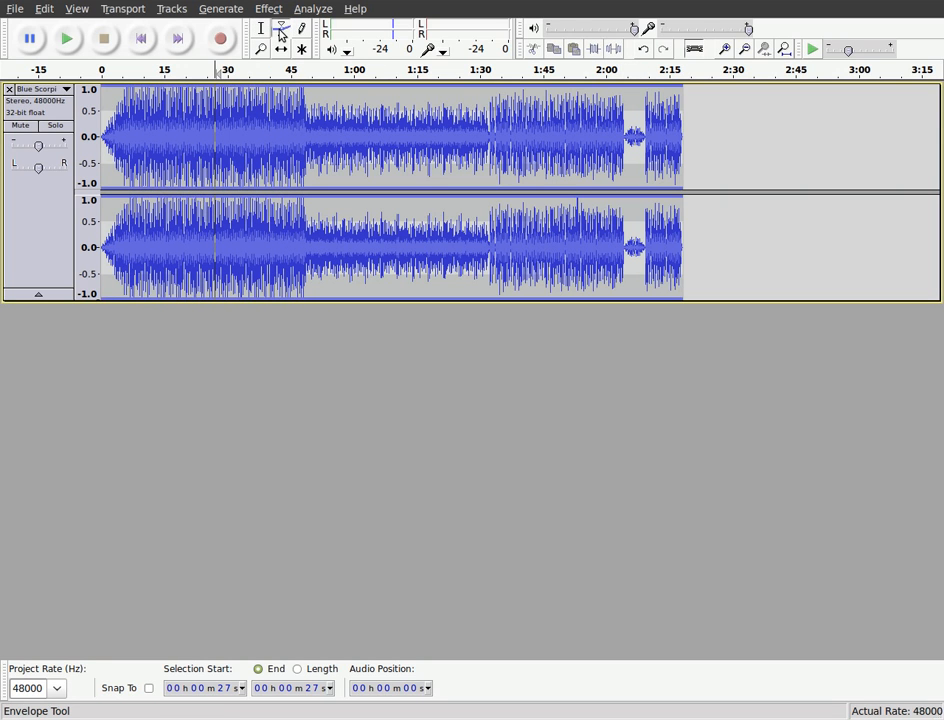
{"action": "mouse_move", "coordinate": [282, 28]}
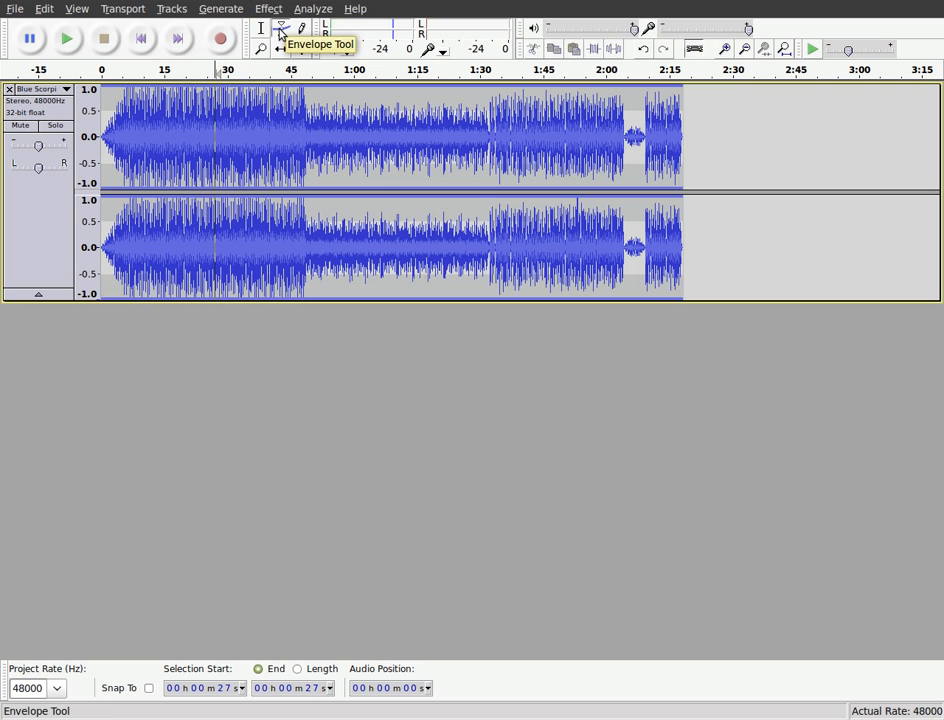
{"action": "left_click", "coordinate": [284, 28]}
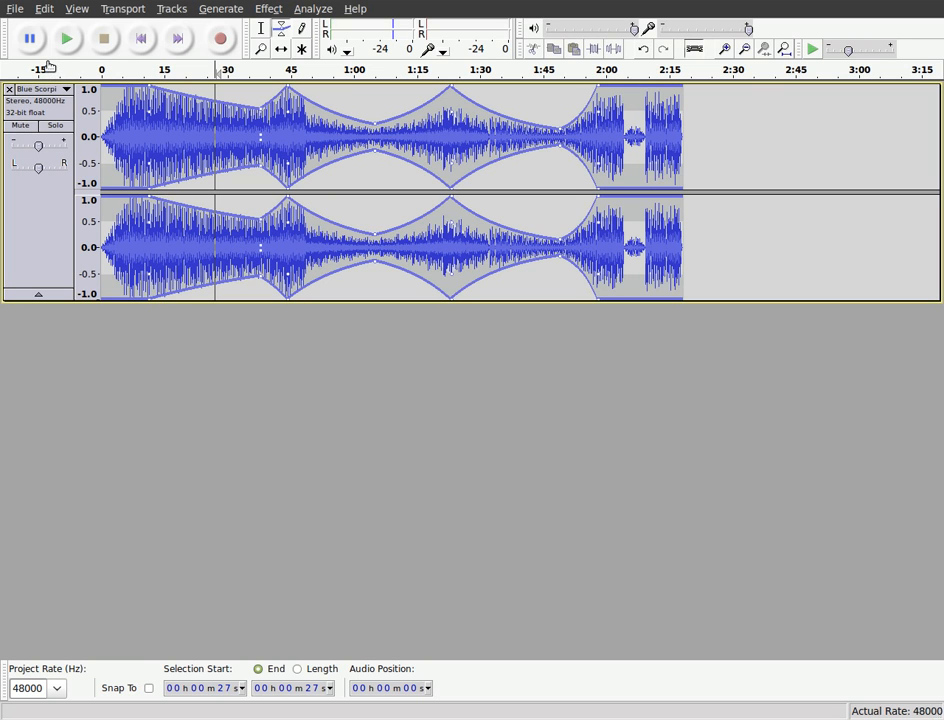
Review the track's metadata tags, edit the artist name, and accept them
{"action": "left_click", "coordinate": [16, 8]}
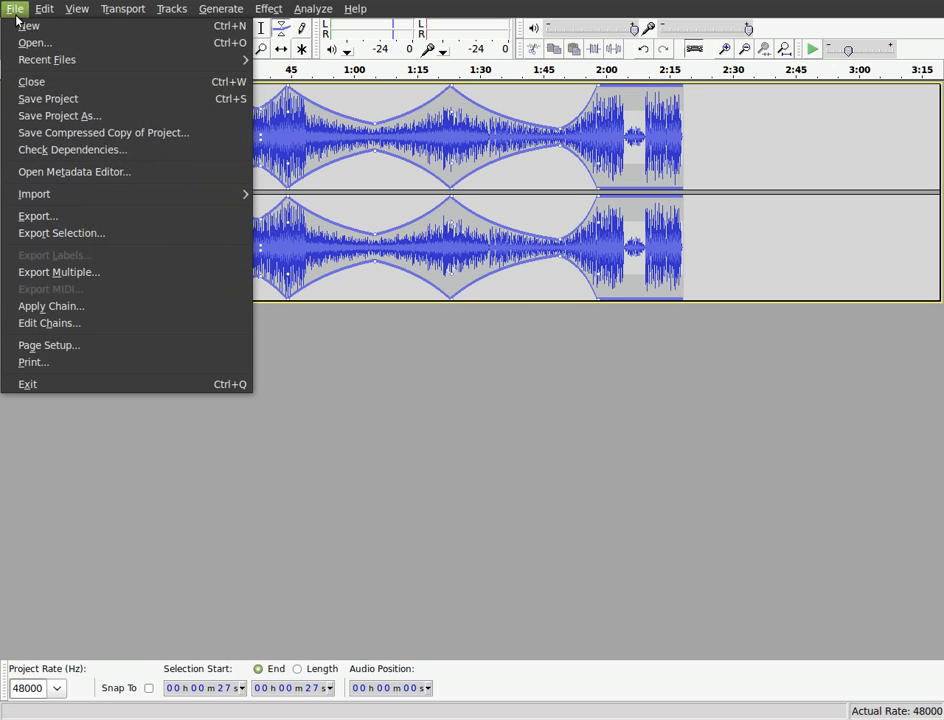
{"action": "left_click", "coordinate": [74, 172]}
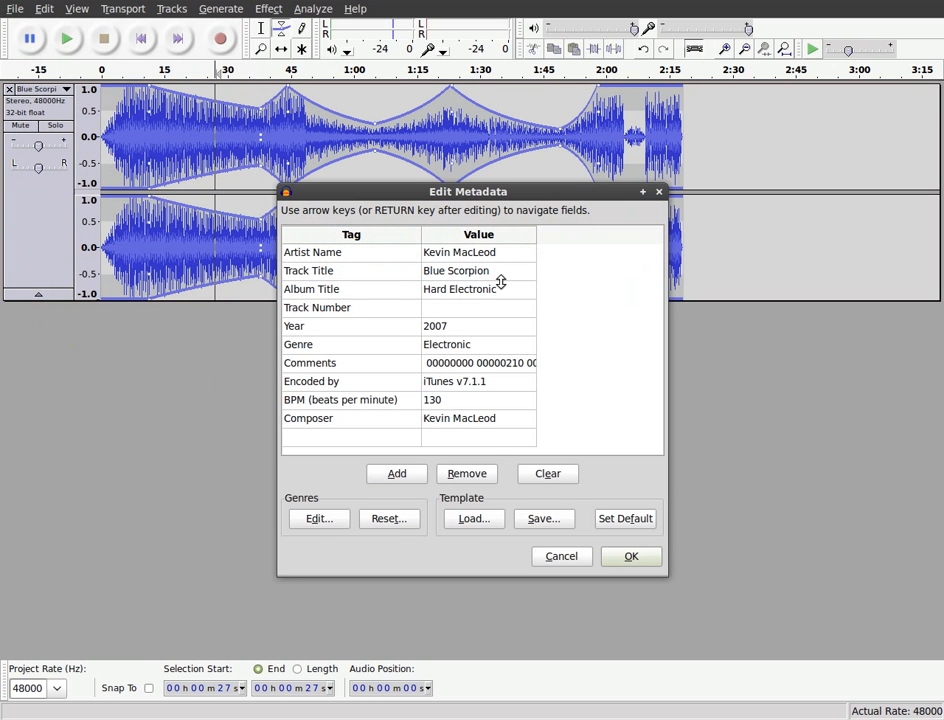
{"action": "mouse_move", "coordinate": [492, 252]}
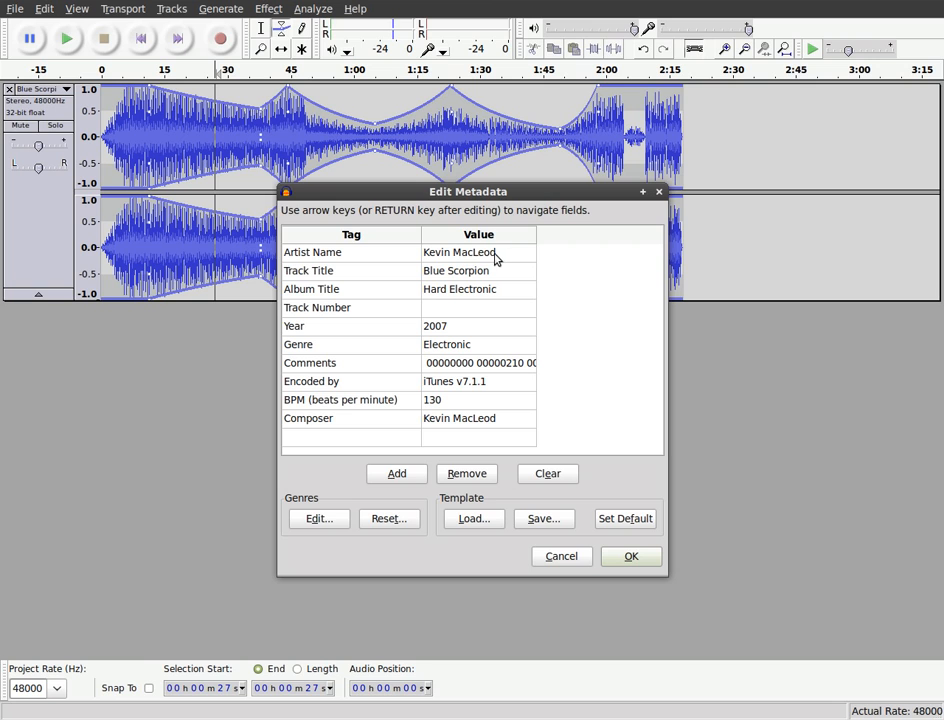
{"action": "mouse_move", "coordinate": [428, 258]}
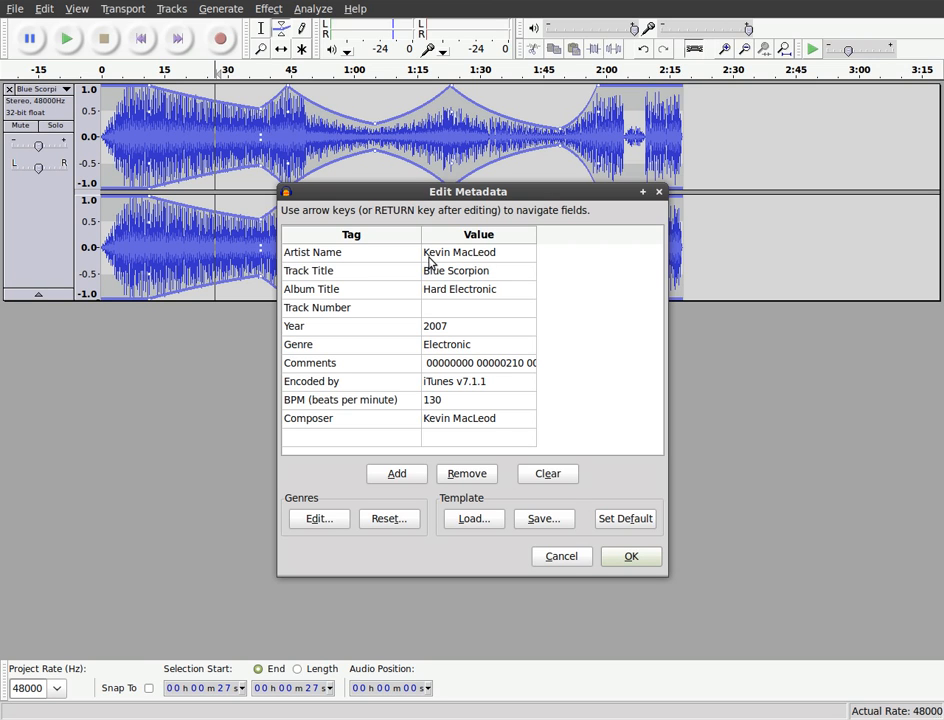
{"action": "left_click", "coordinate": [478, 252]}
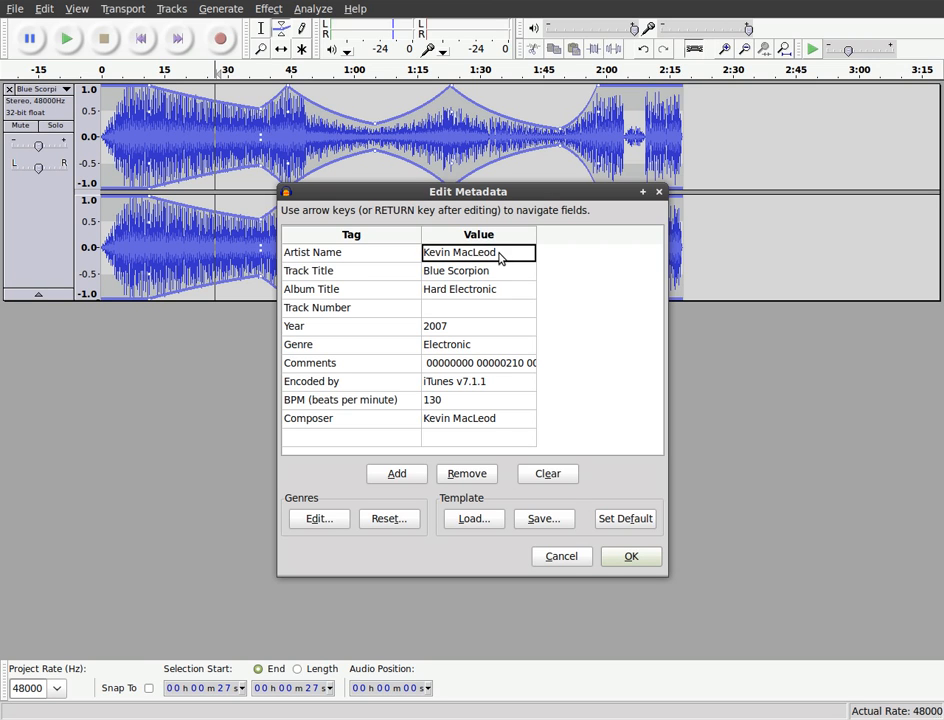
{"action": "mouse_move", "coordinate": [478, 264]}
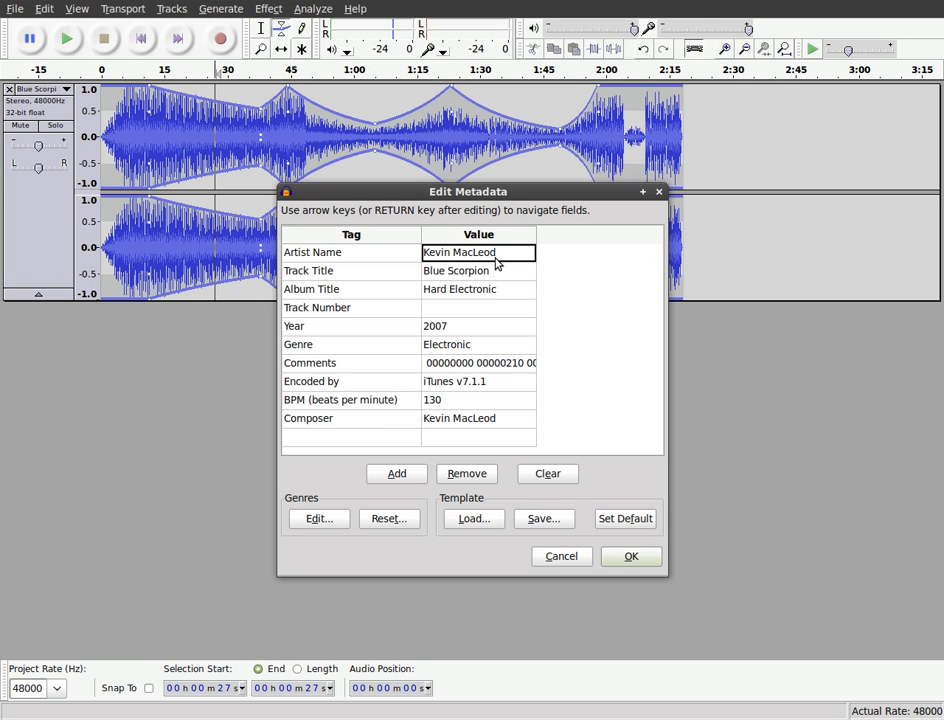
{"action": "mouse_move", "coordinate": [452, 308]}
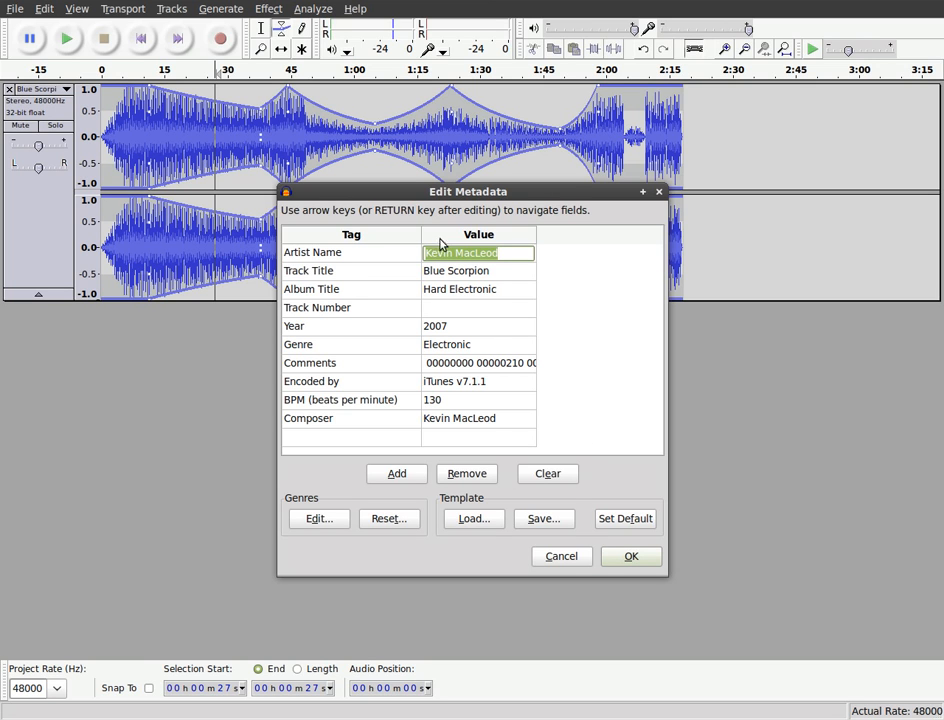
{"action": "mouse_move", "coordinate": [604, 550]}
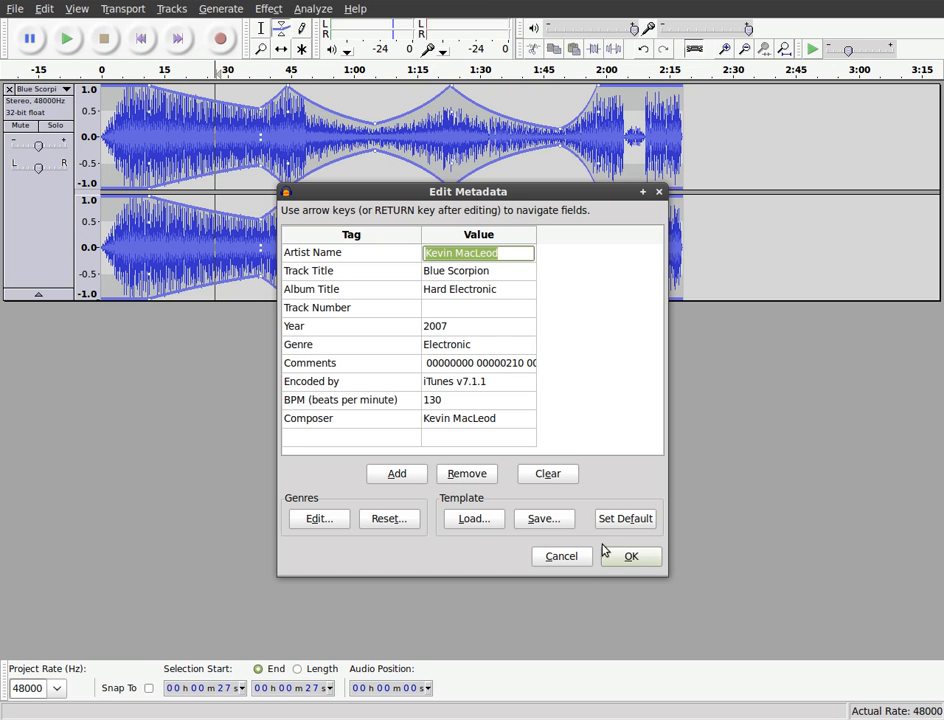
{"action": "left_click", "coordinate": [630, 556]}
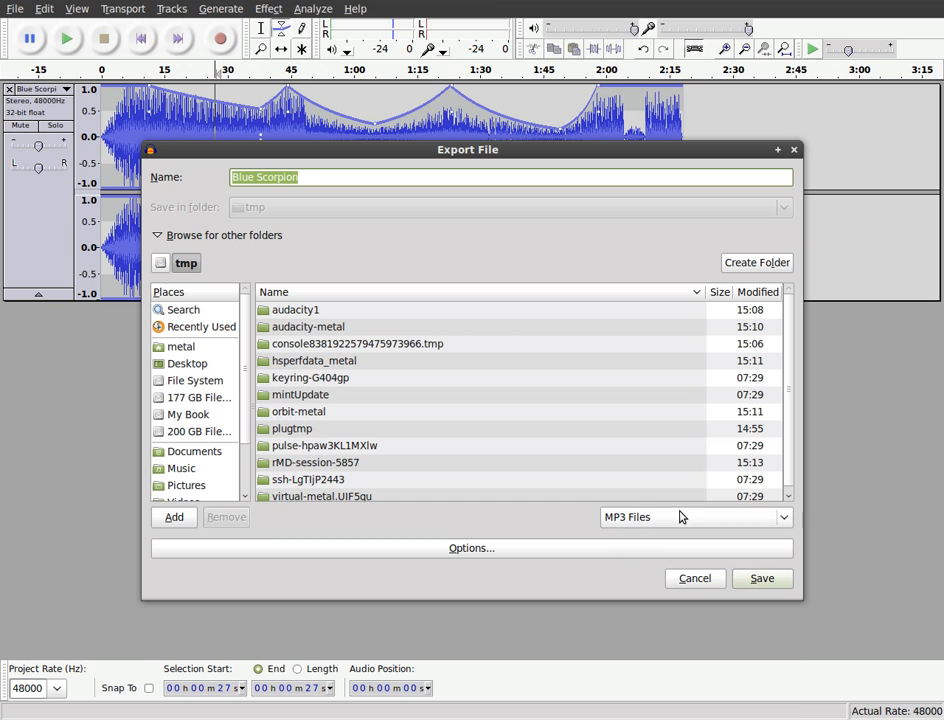
Keep MP3 Files as the export type and save the song as Blue Scorpion at 128 kbps
{"action": "left_click", "coordinate": [696, 516]}
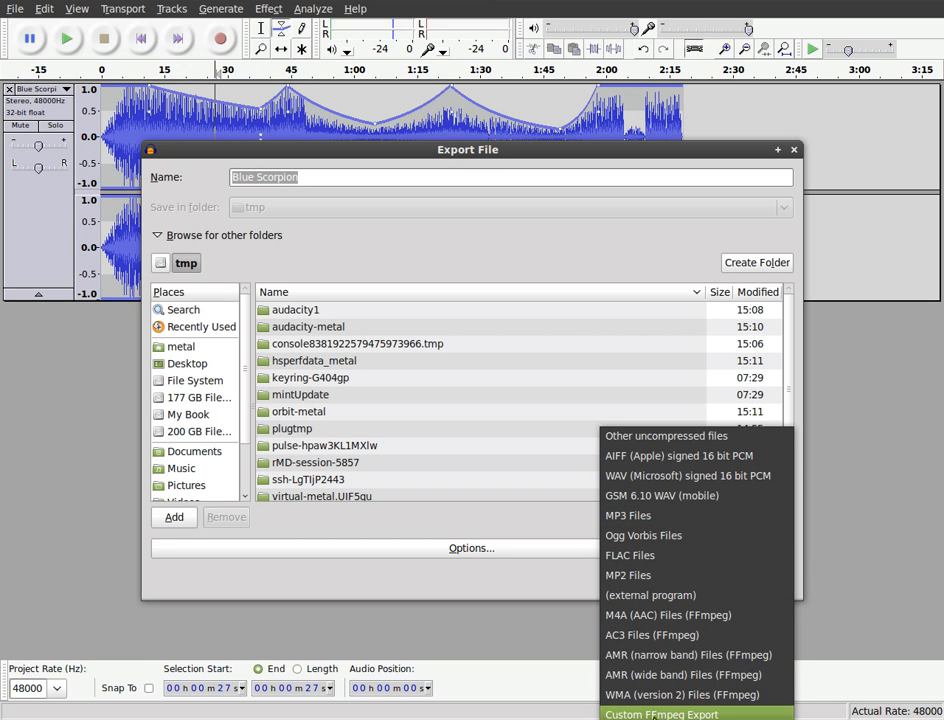
{"action": "mouse_move", "coordinate": [652, 516]}
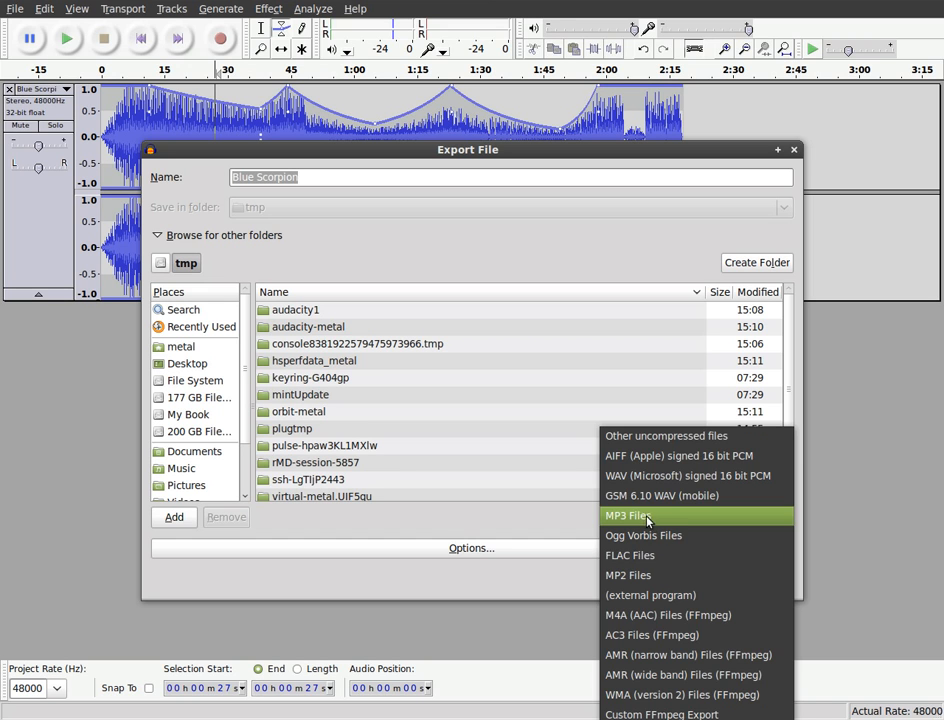
{"action": "mouse_move", "coordinate": [644, 536]}
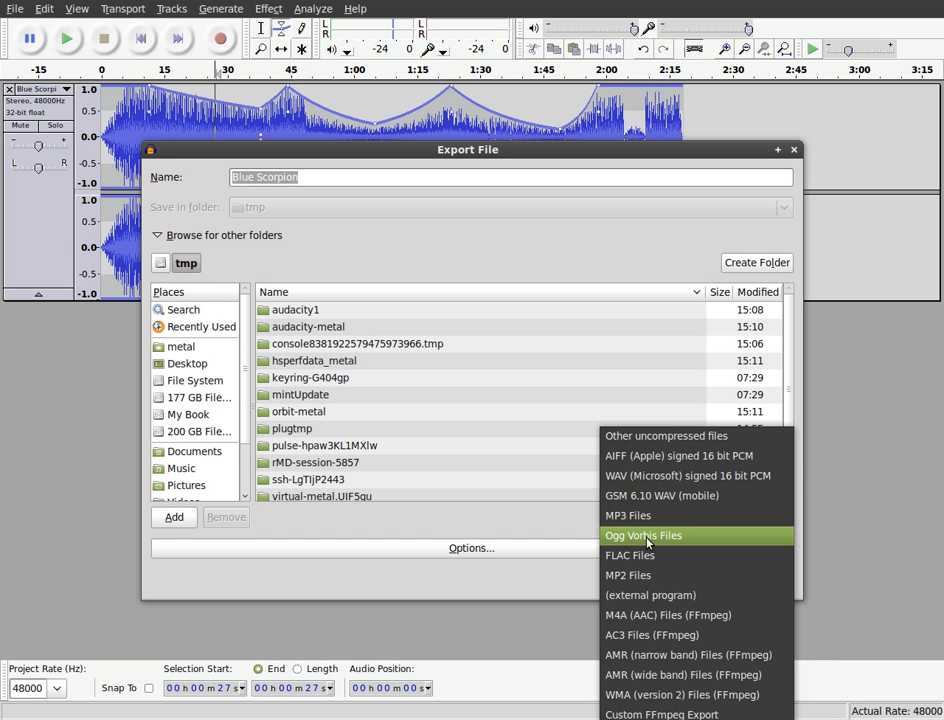
{"action": "mouse_move", "coordinate": [684, 674]}
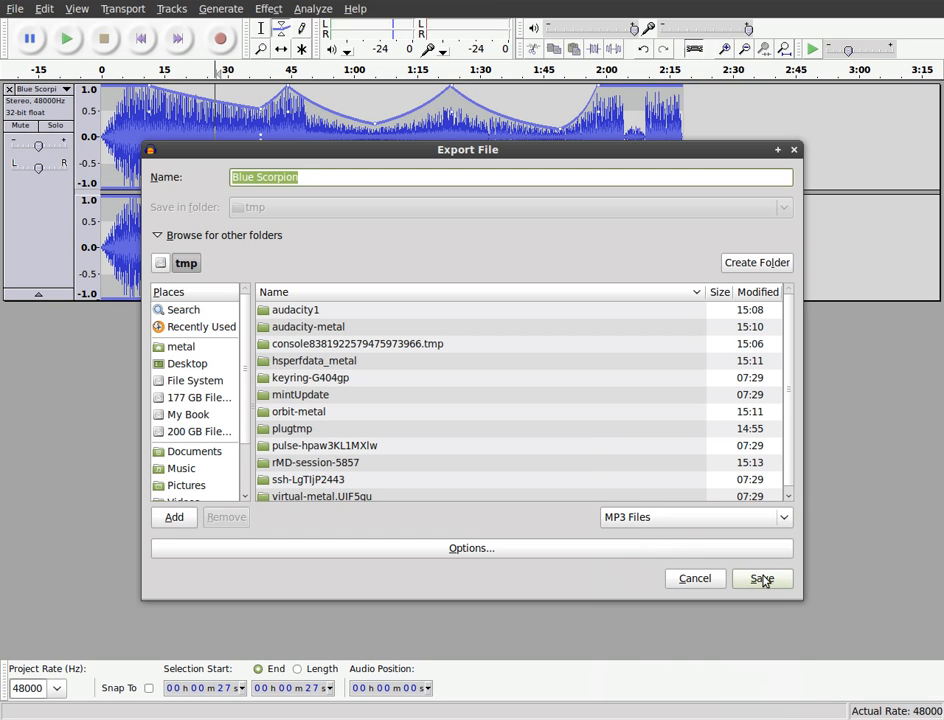
{"action": "left_click", "coordinate": [324, 176]}
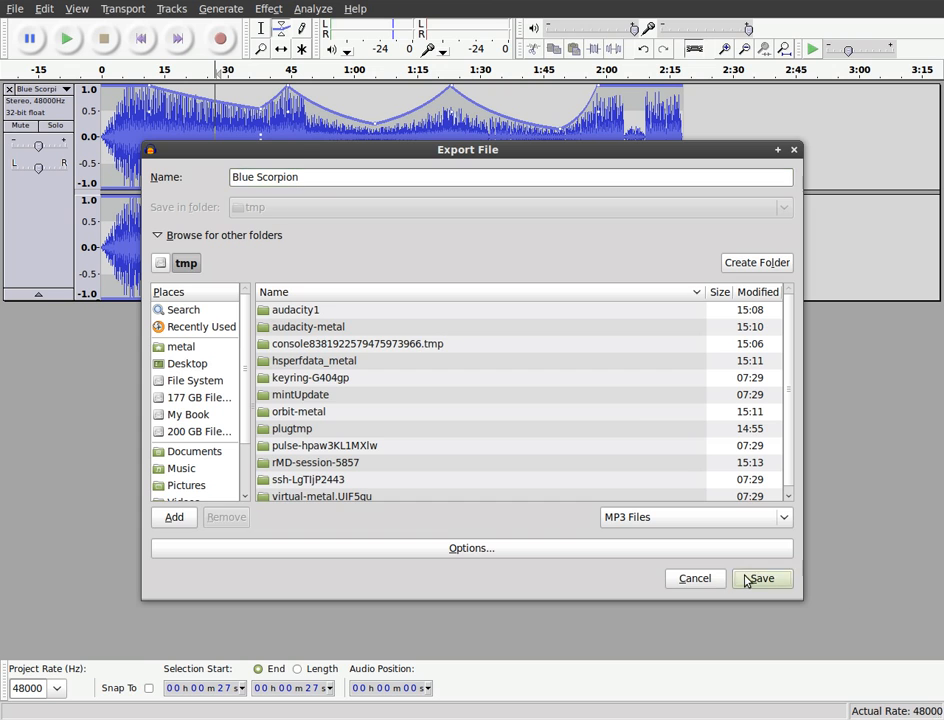
{"action": "left_click", "coordinate": [760, 578]}
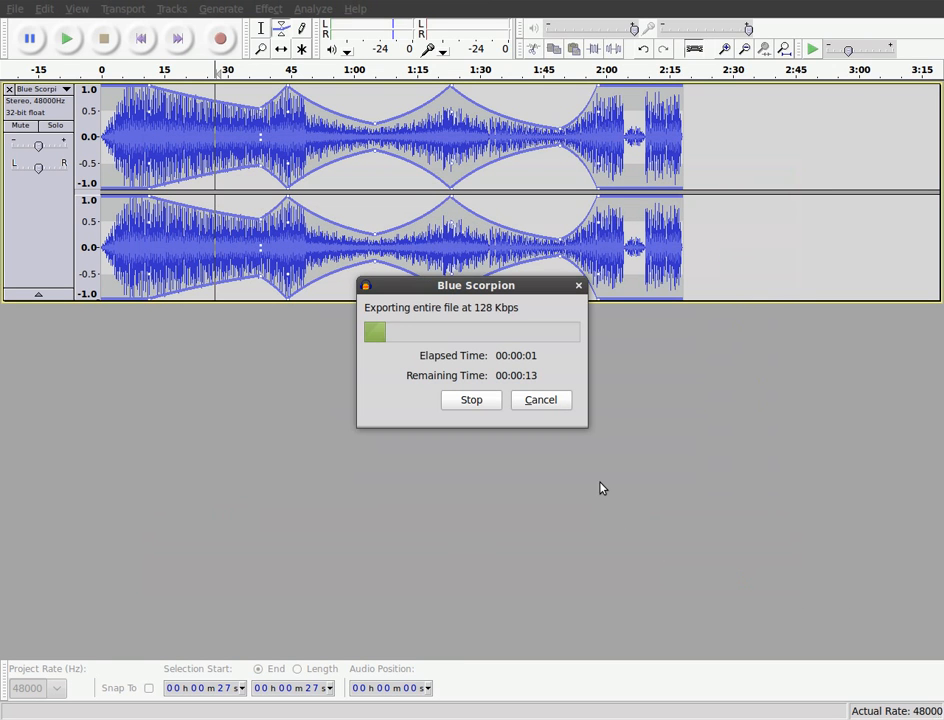